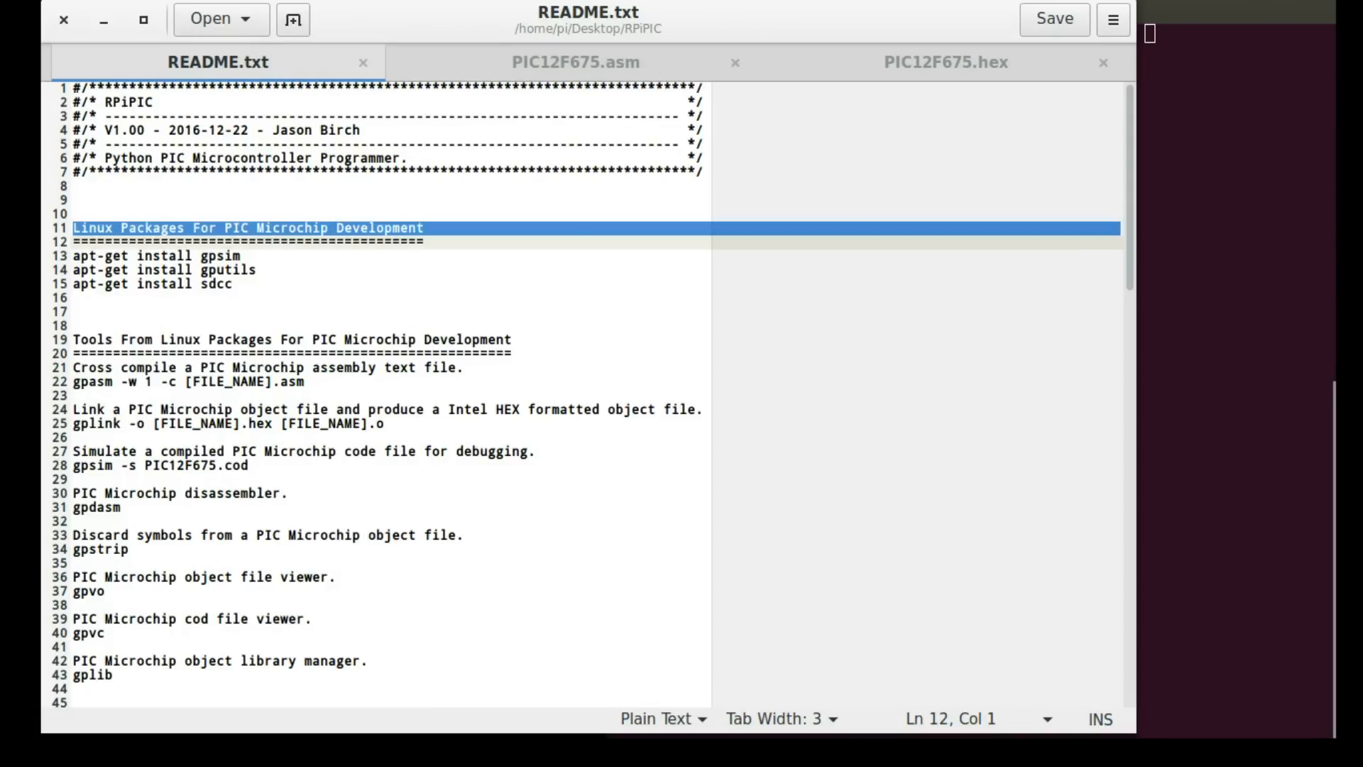
# - Select the README's Linux Packages apt-get install commands, including gpsim, for copying
pyautogui.click(128, 256)
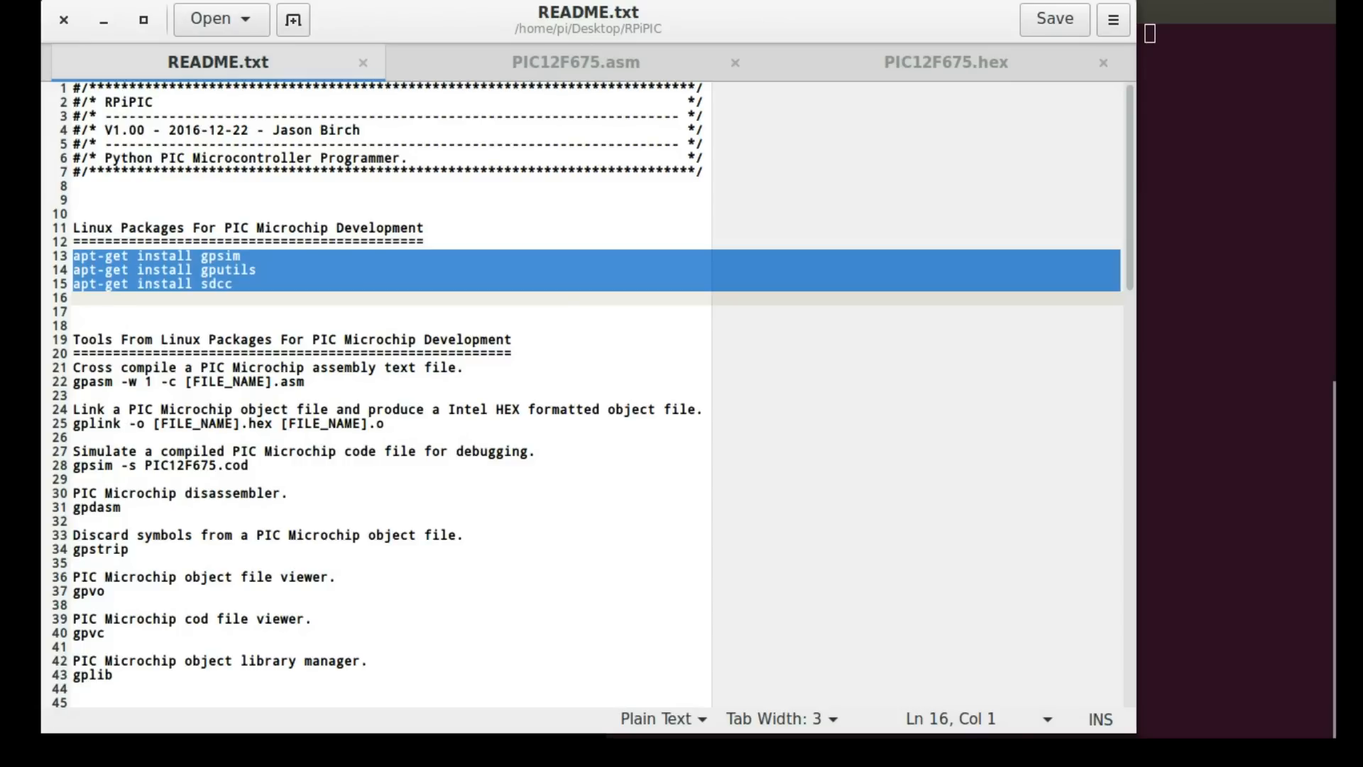
pyautogui.click(69, 256)
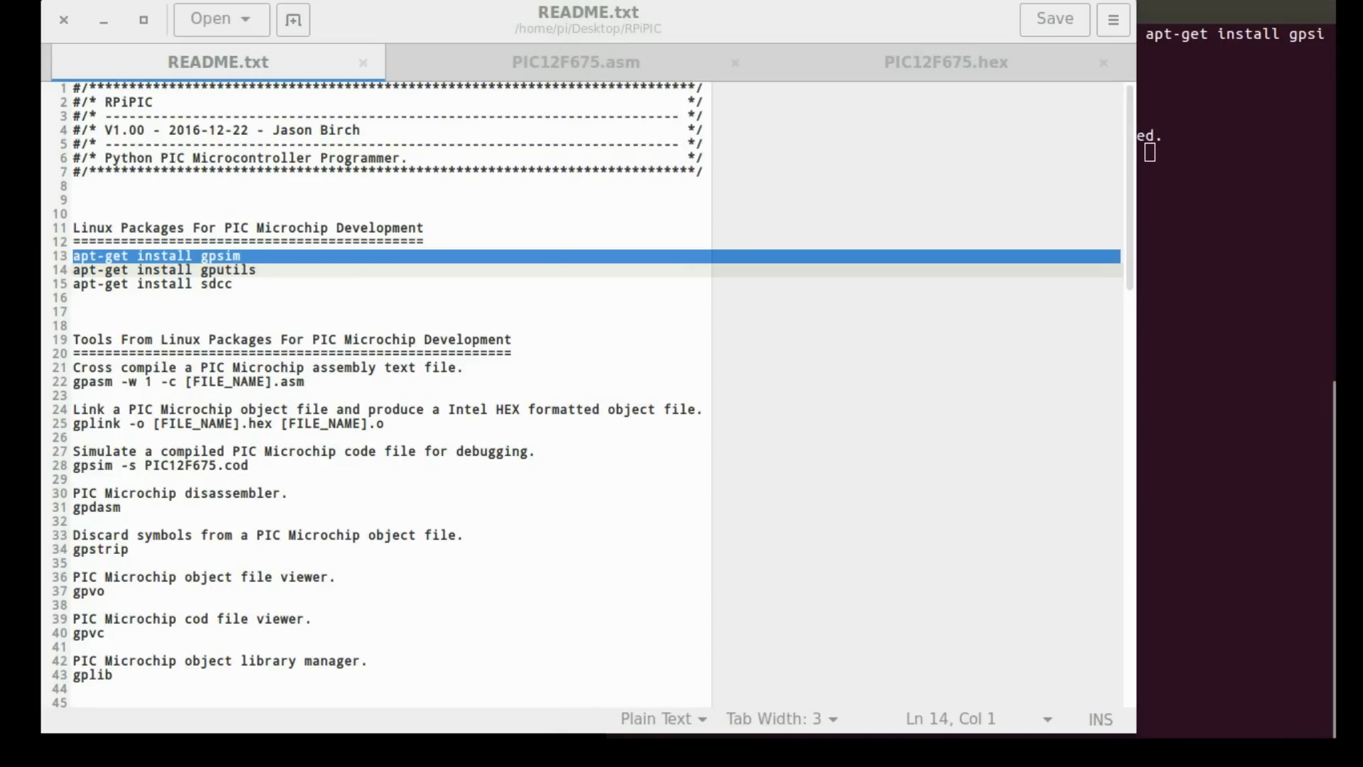
# - Run the pasted apt-get install for gpsim, gputils and sdcc, then clear the terminal
pyautogui.press('Down')
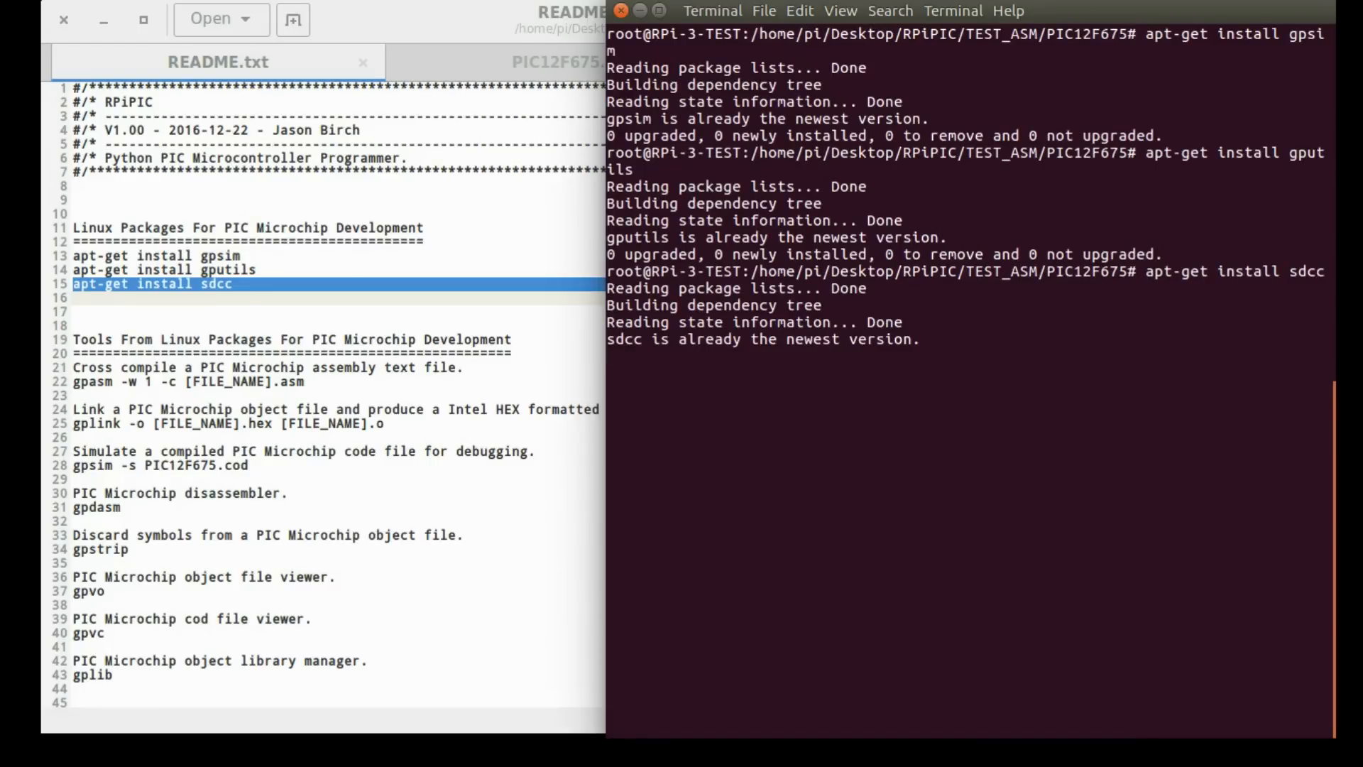
pyautogui.press('Return')
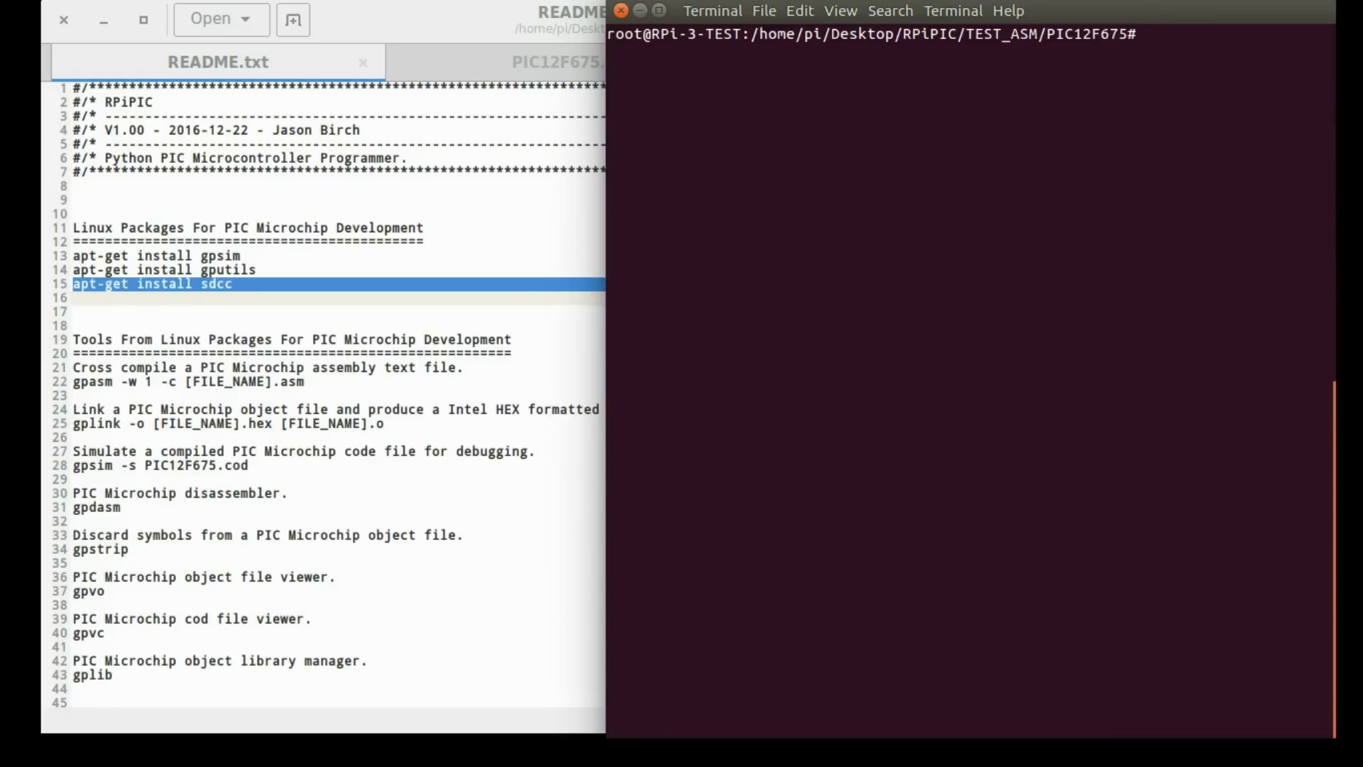
# - List the project folder with ls -lart and print Build.sh with cat
pyautogui.write('ls -lart')
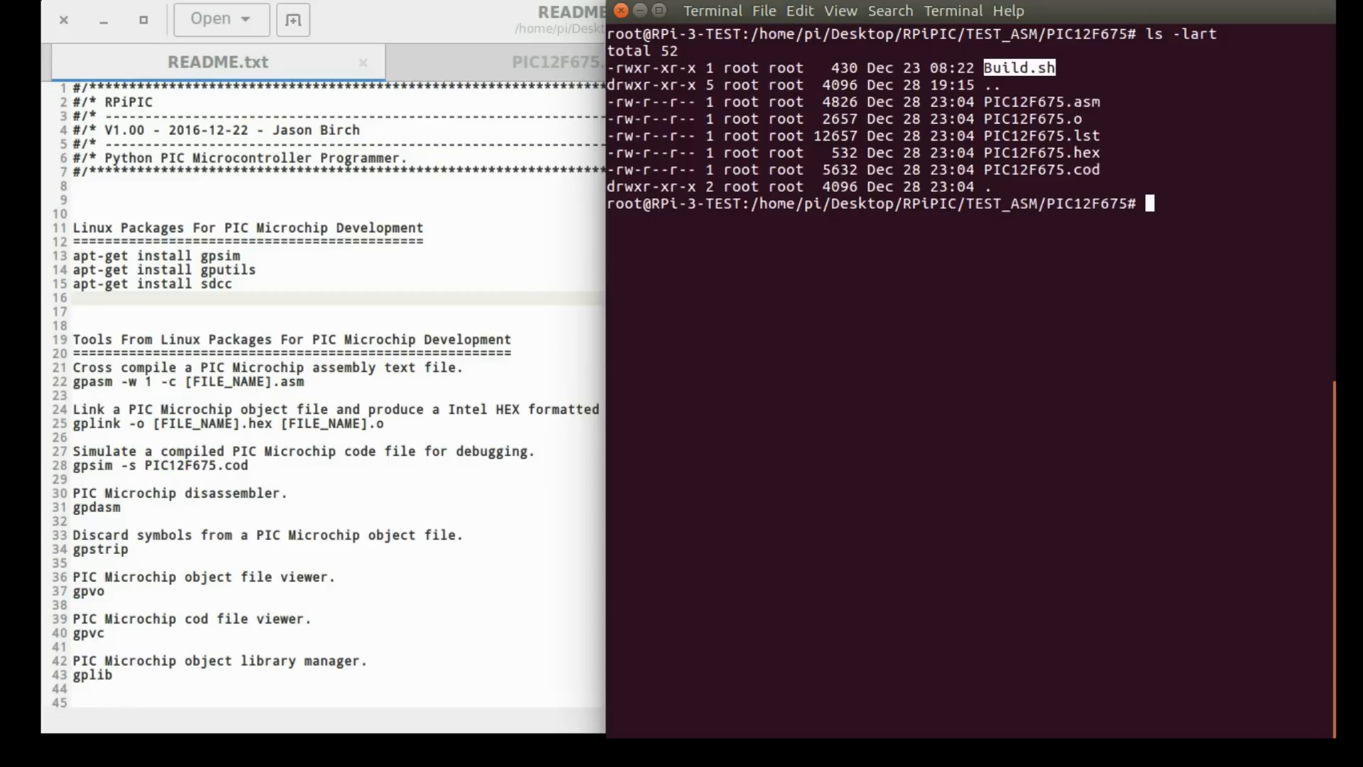
pyautogui.write('cat')
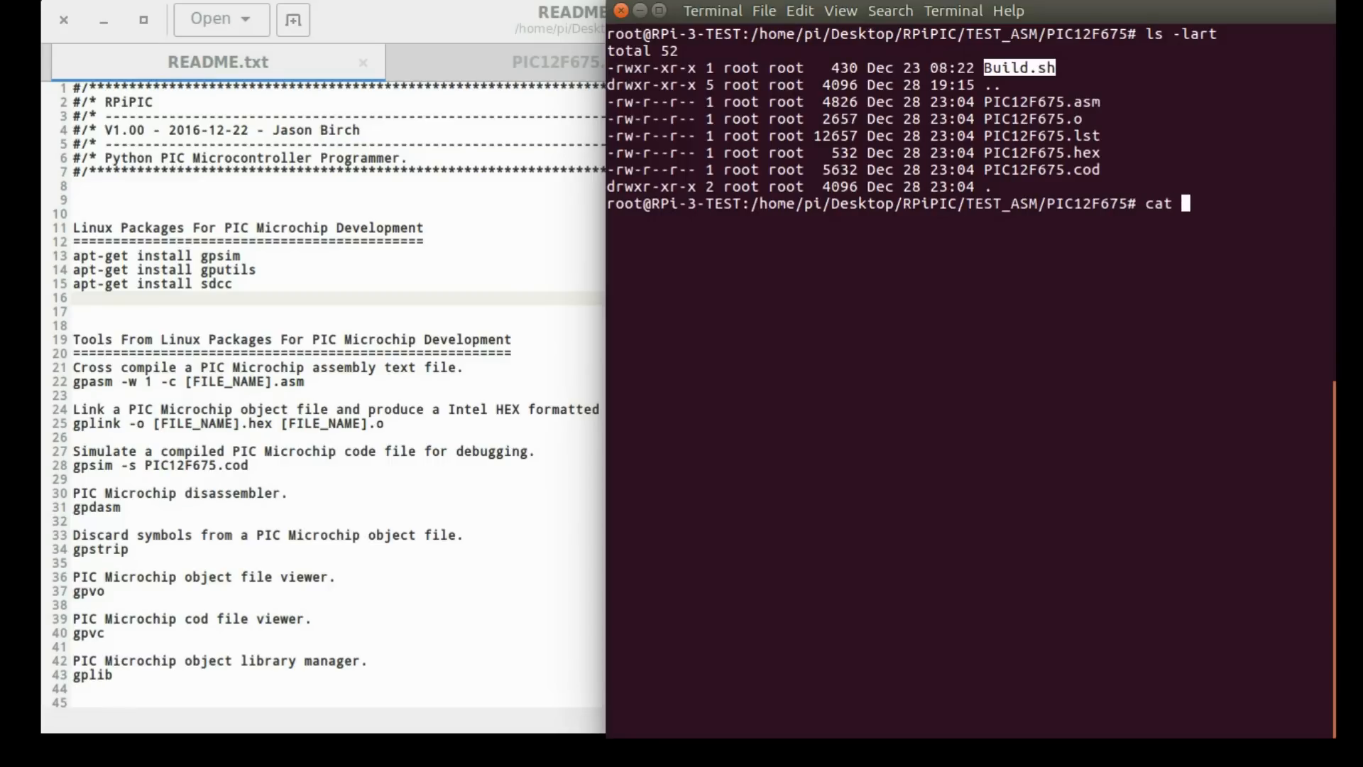
pyautogui.write('Build.sh')
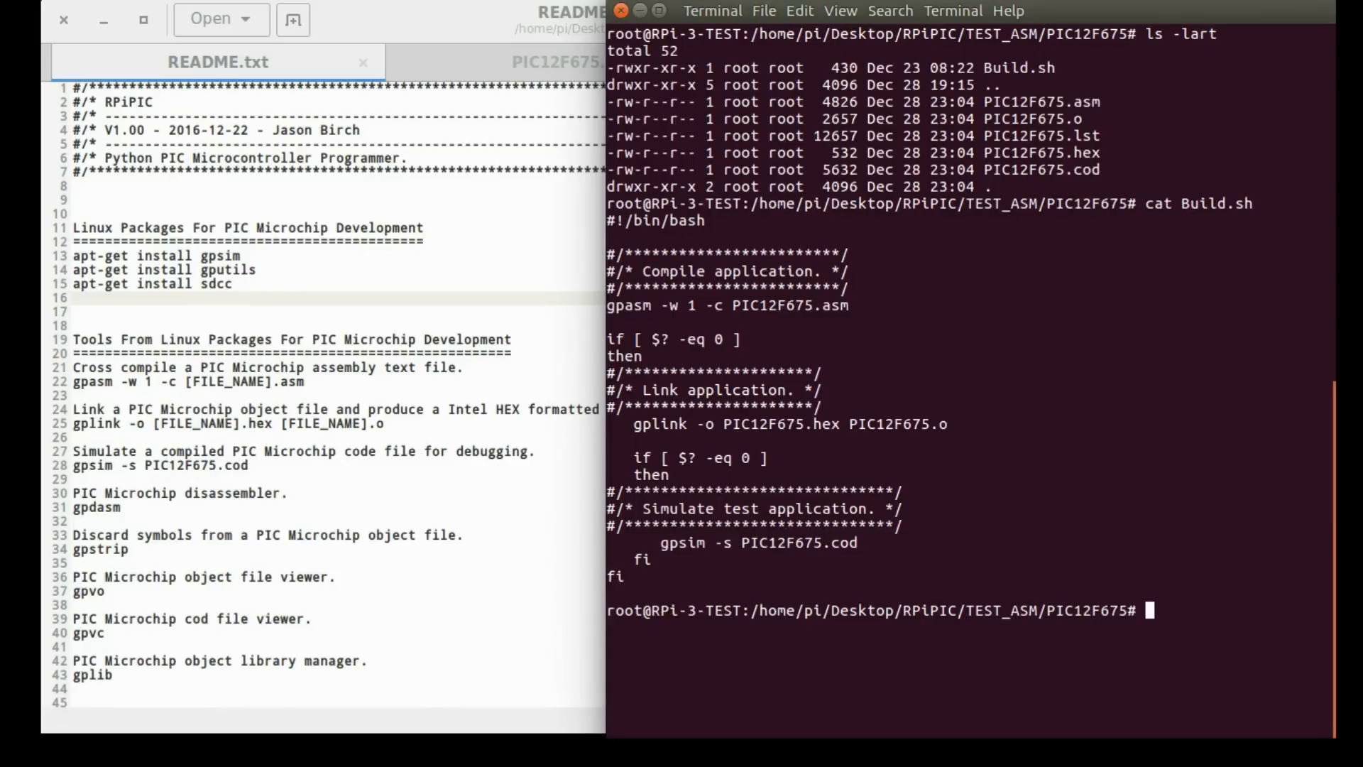
# - Pick PIC12F675.asm from the listing and bring it up in the gedit editor
pyautogui.doubleClick(1042, 102)
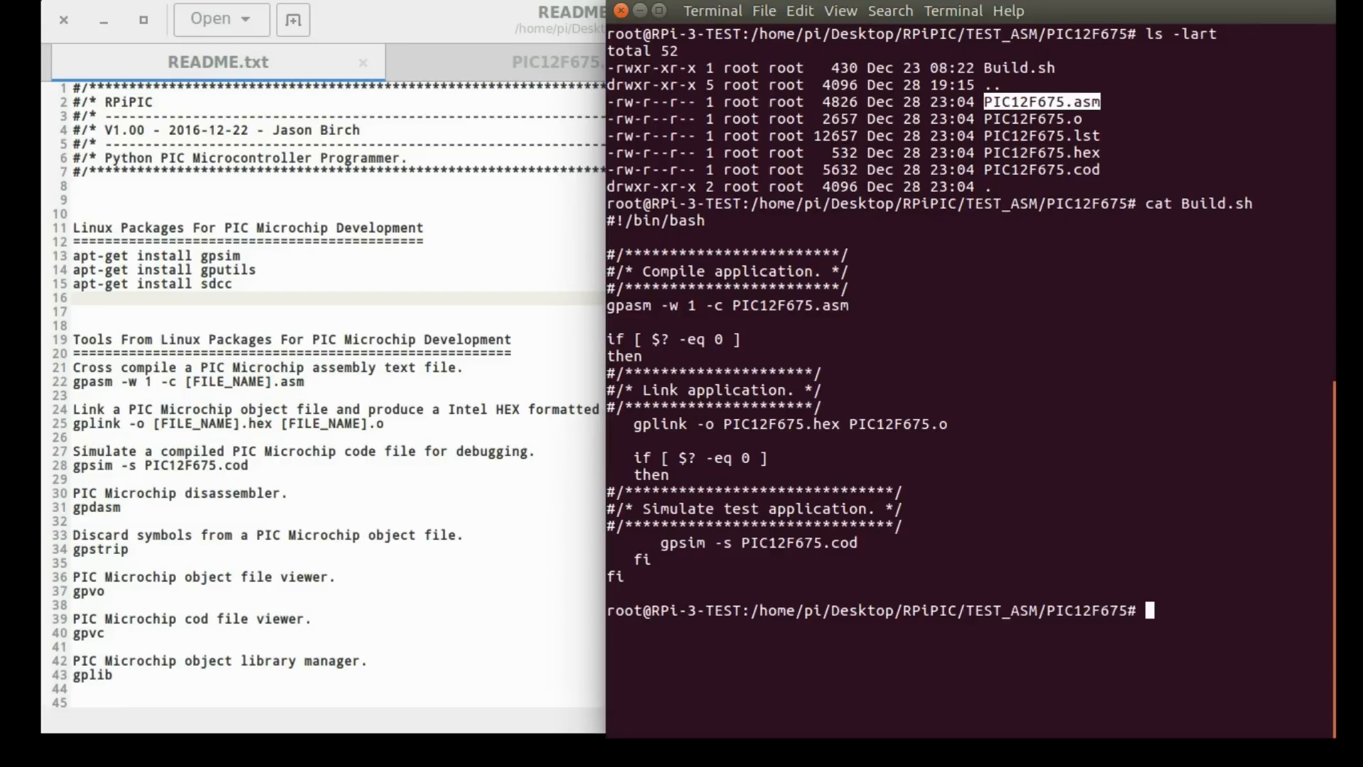
pyautogui.click(568, 63)
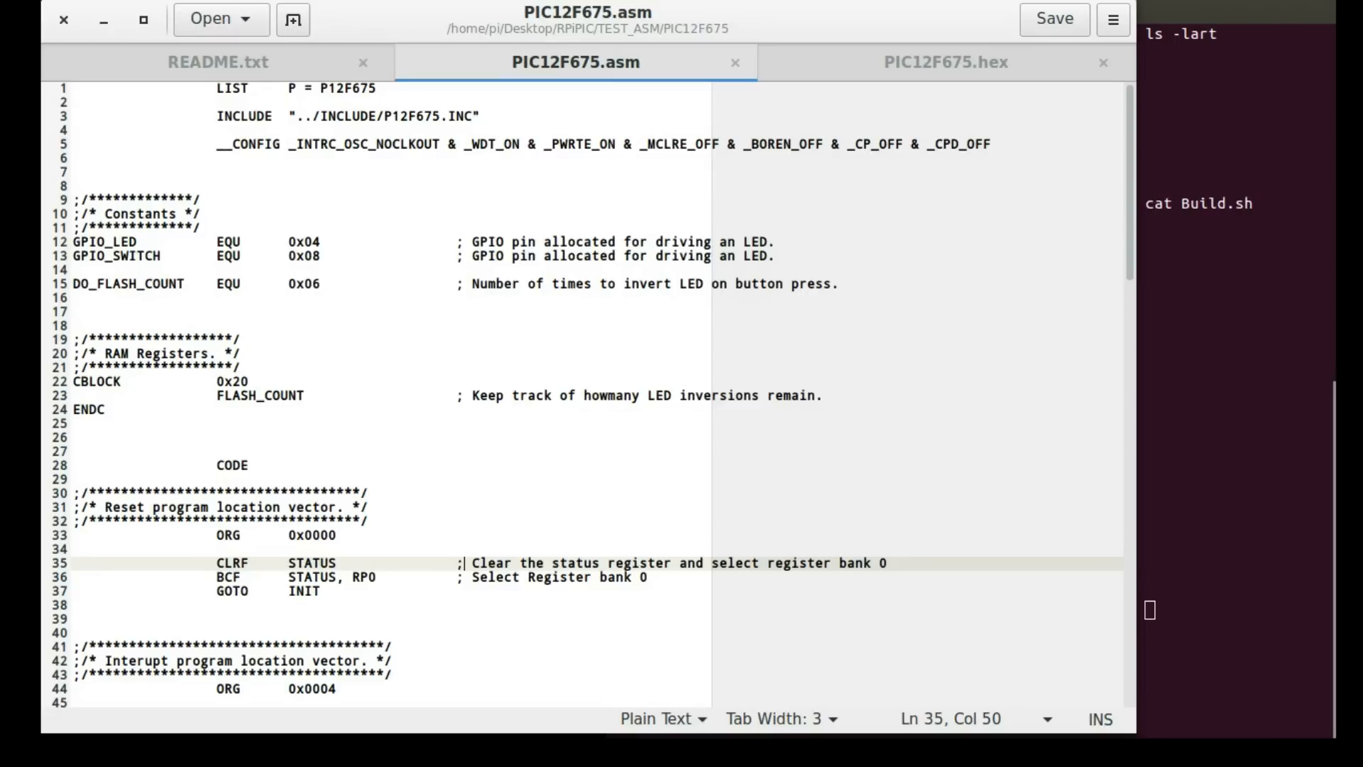
pyautogui.doubleClick(345, 89)
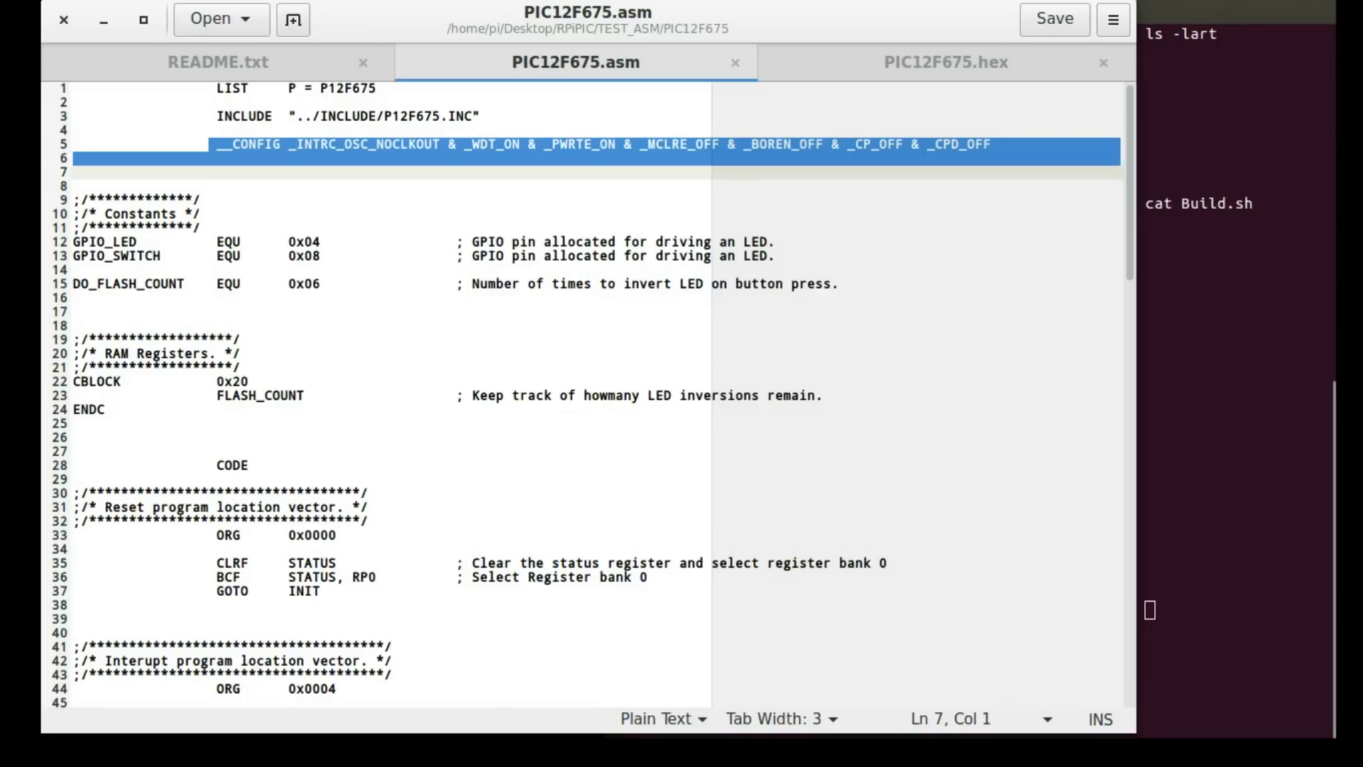
pyautogui.doubleClick(957, 145)
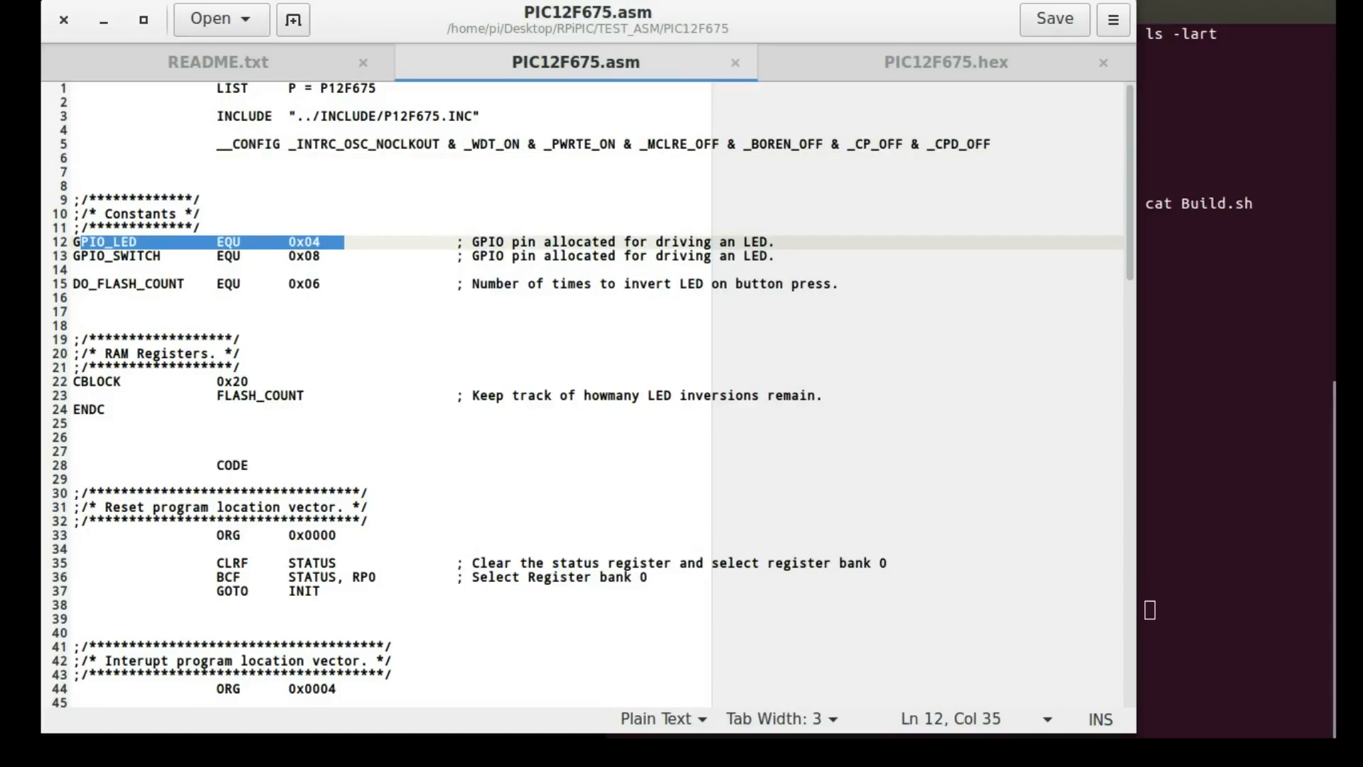
pyautogui.doubleClick(260, 395)
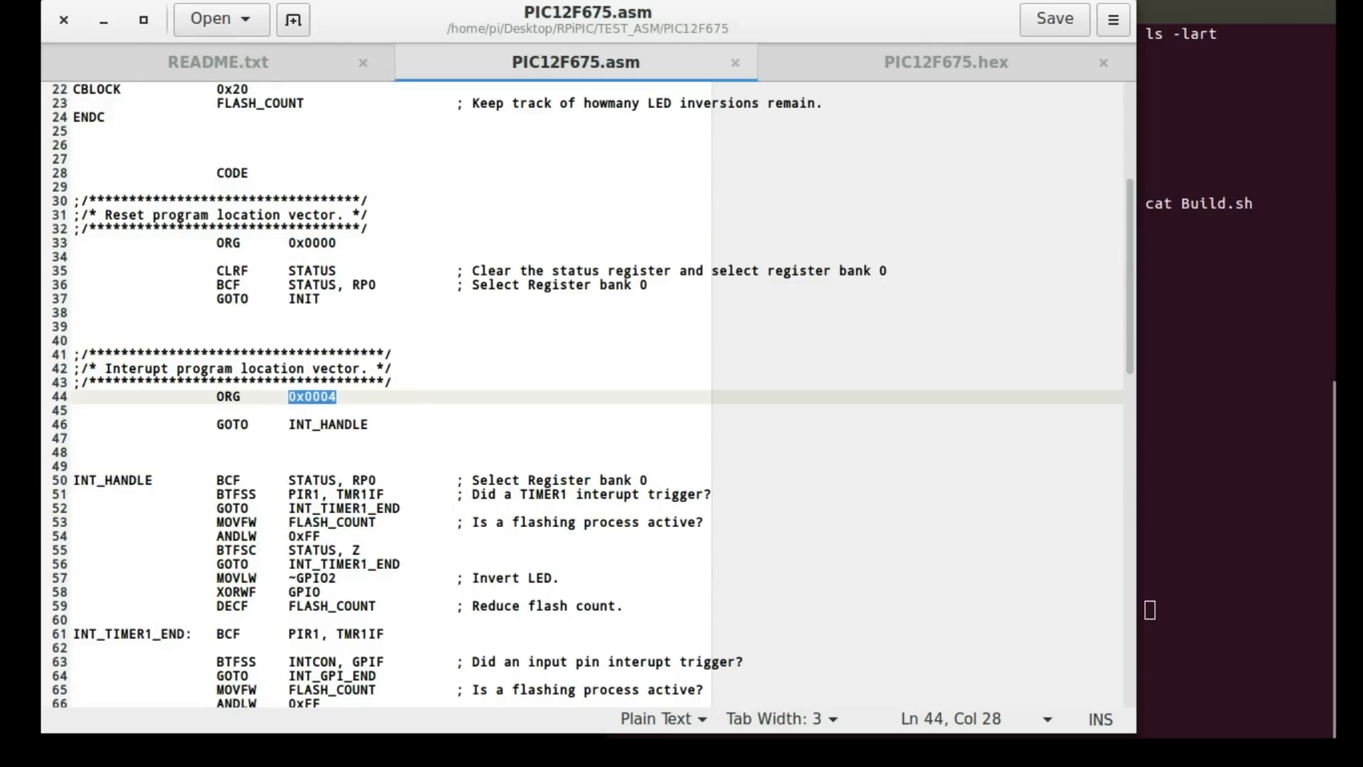
# - Scroll to the end of PIC12F675.asm and highlight the ORG 0x2100 data-area line
pyautogui.scroll(-3)
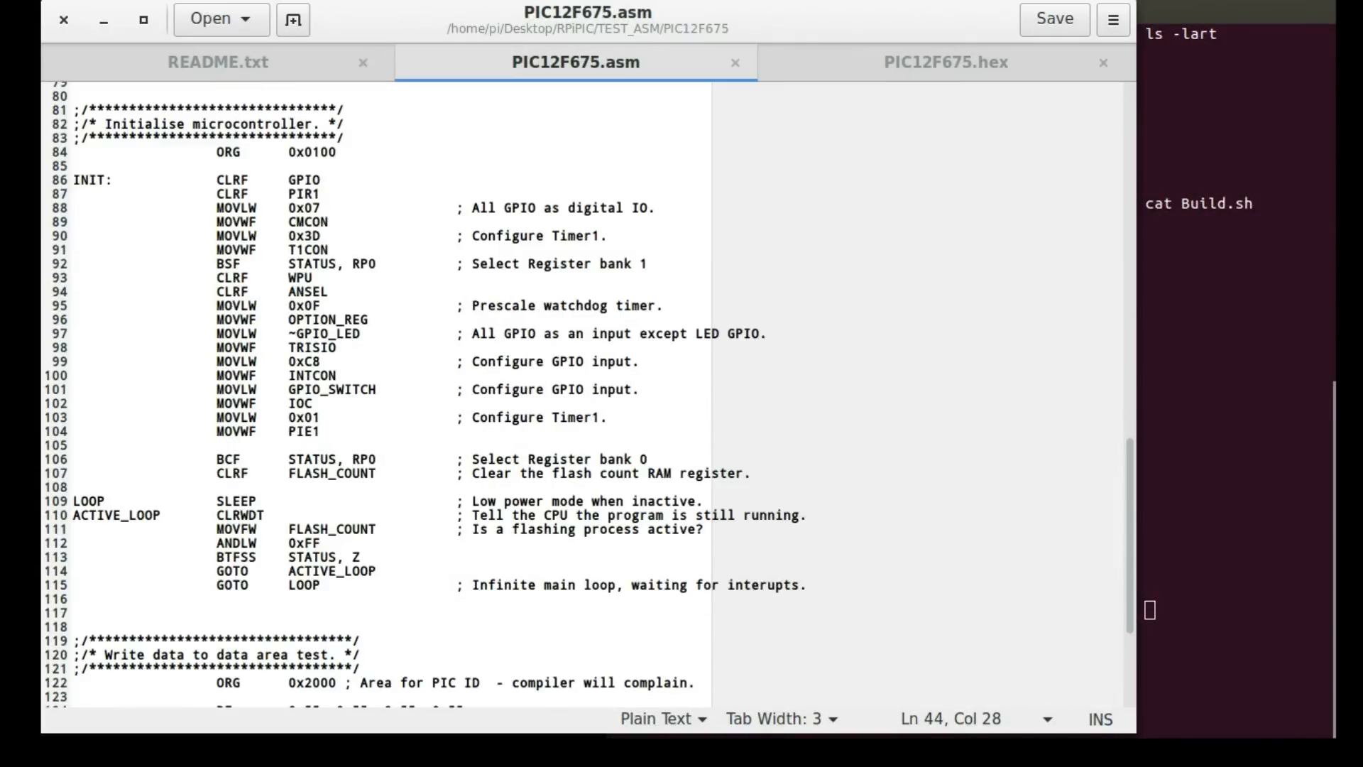
pyautogui.scroll(-3)
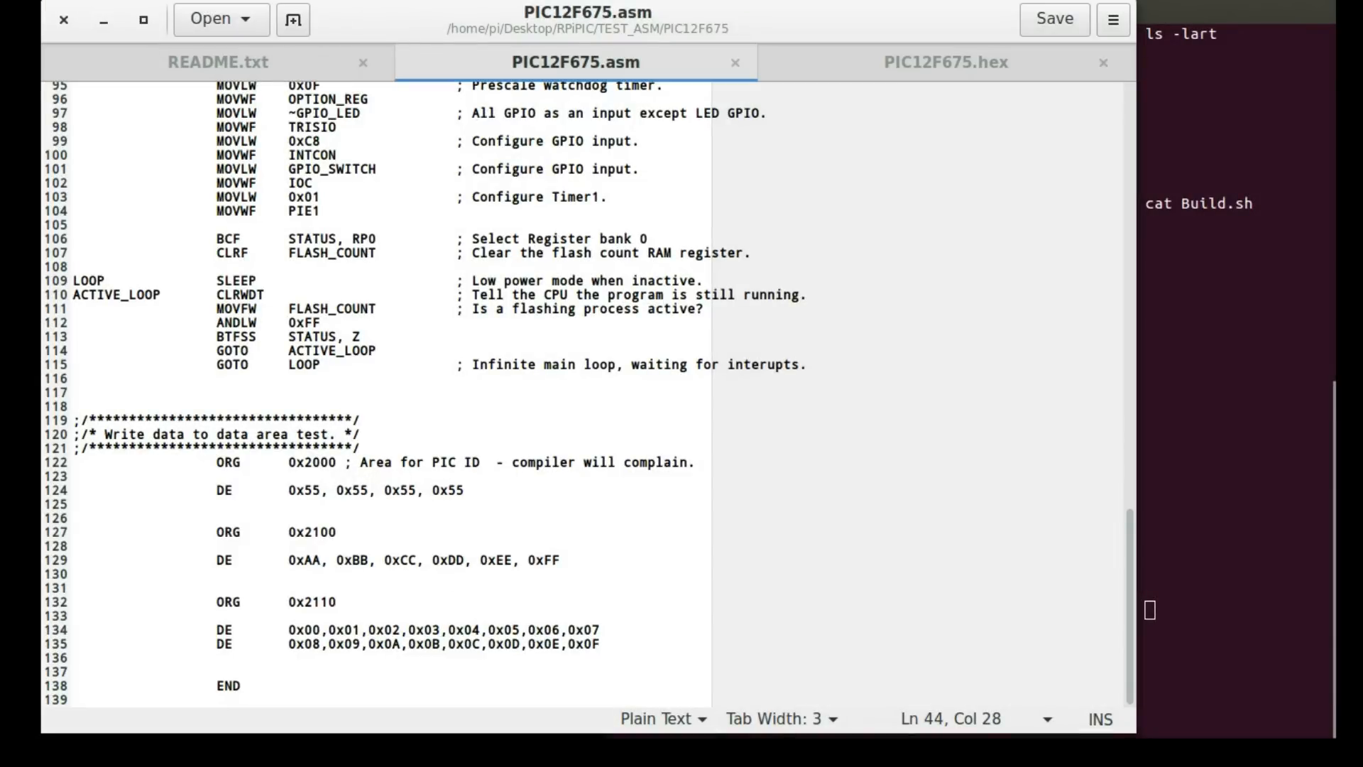
pyautogui.doubleClick(229, 463)
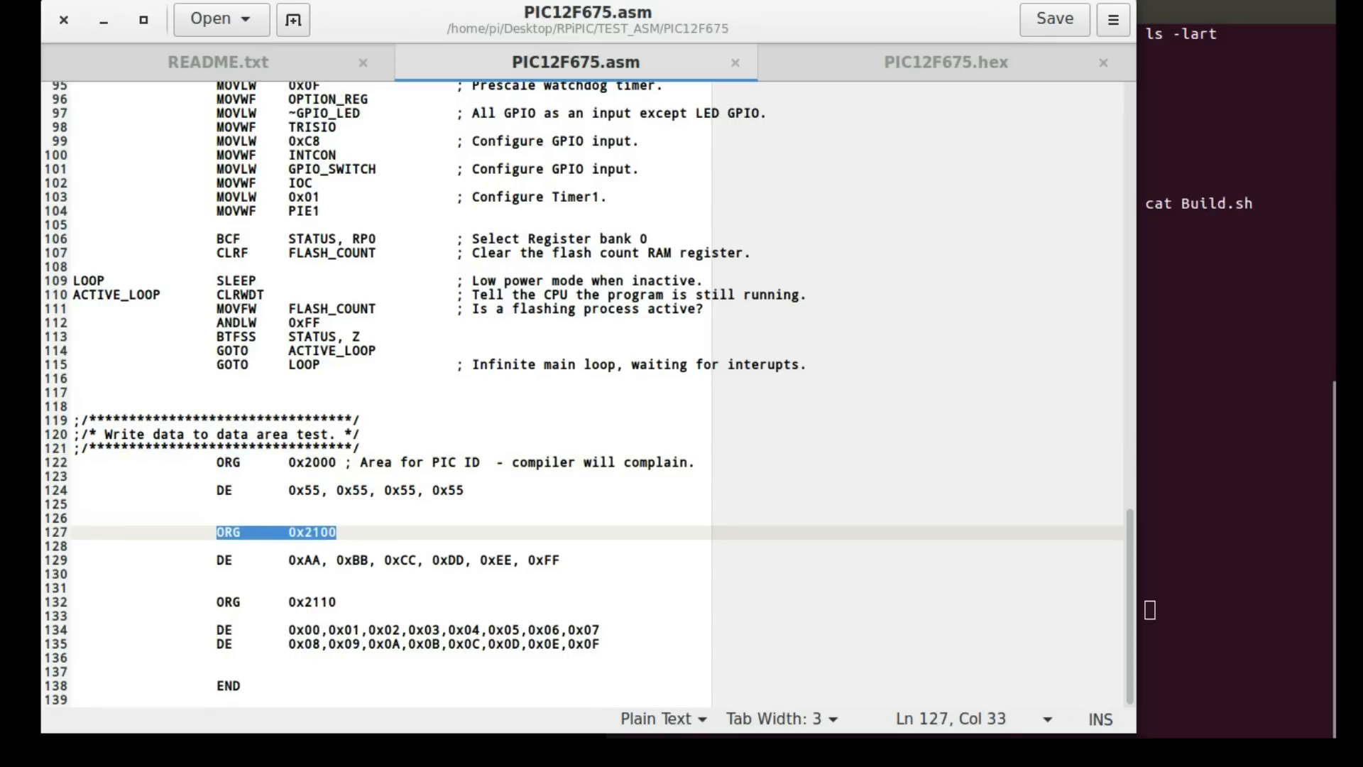
pyautogui.press('Right')
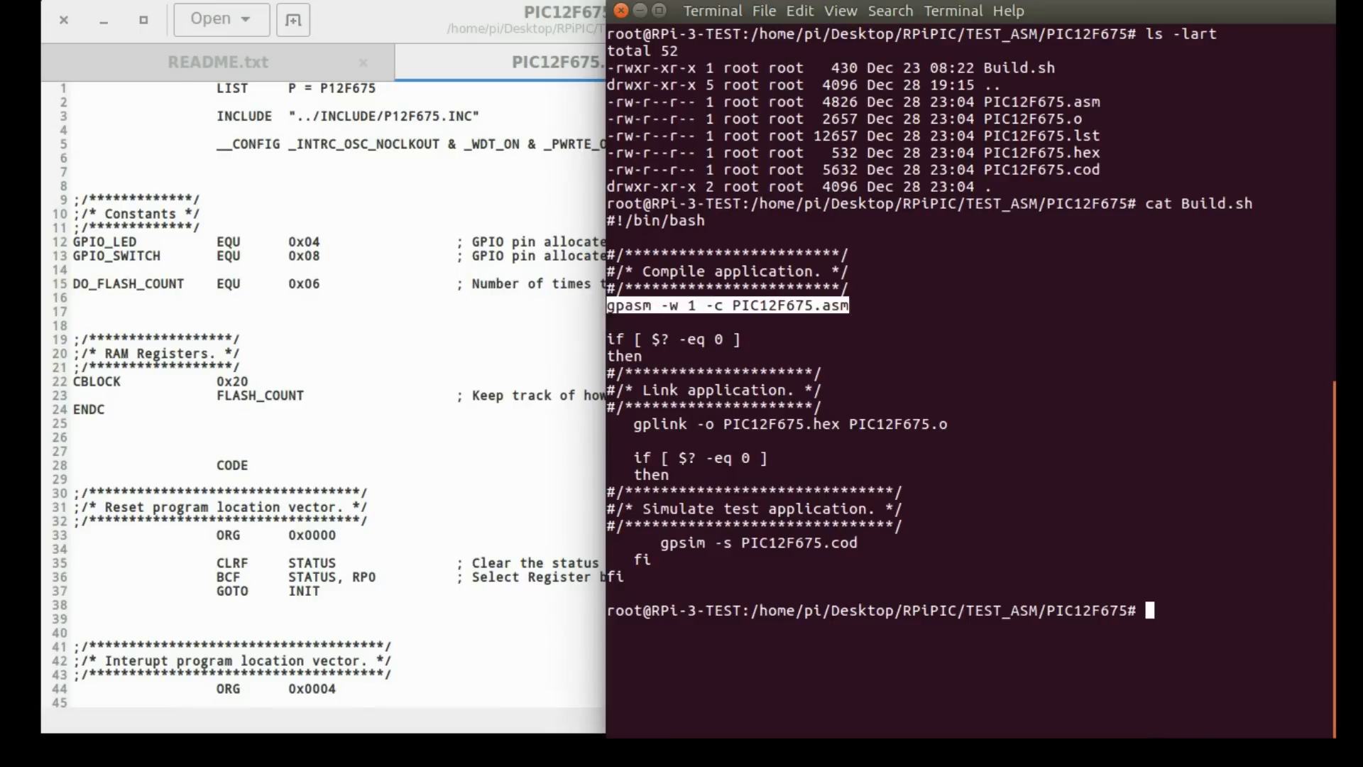
# - List the folder, remove old PIC12F675 build outputs, leaving Build.sh and PIC12F675.asm
pyautogui.write('ls -la')
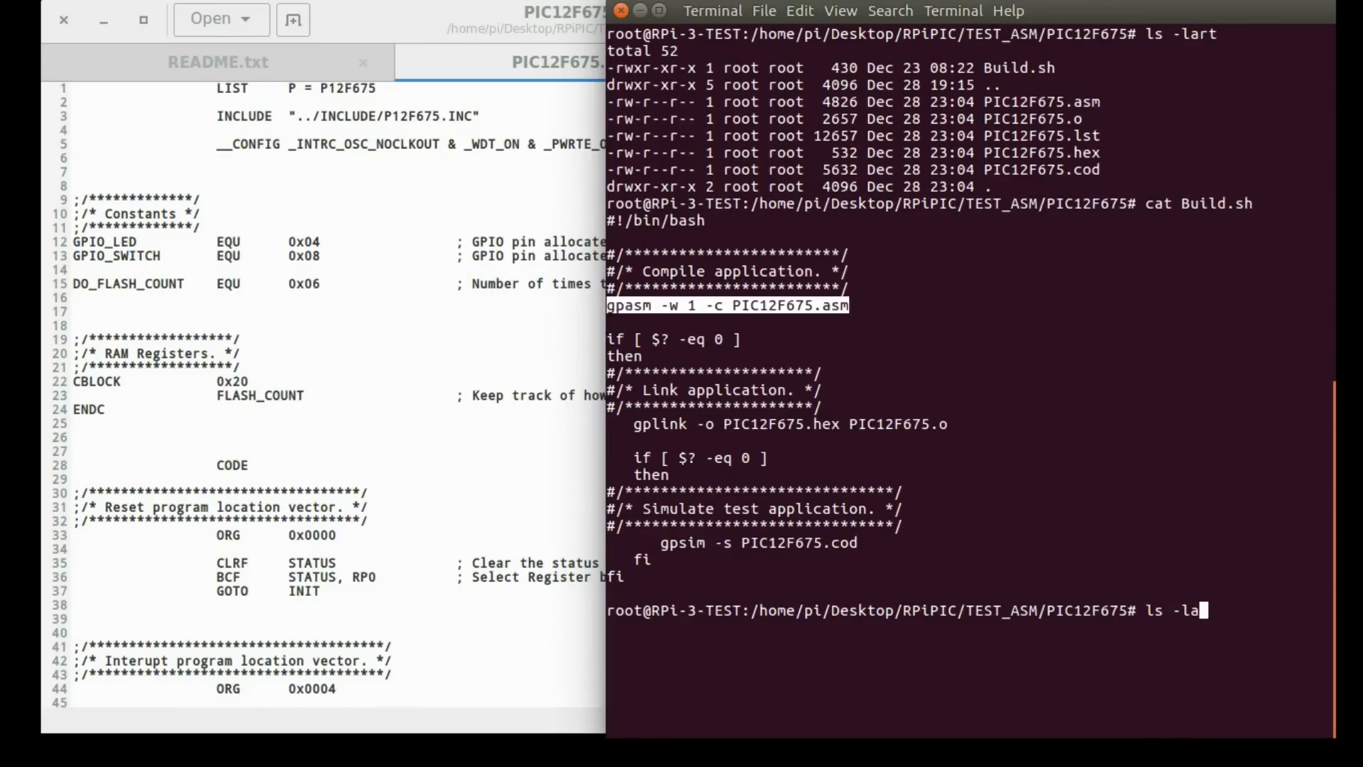
pyautogui.press('Return')
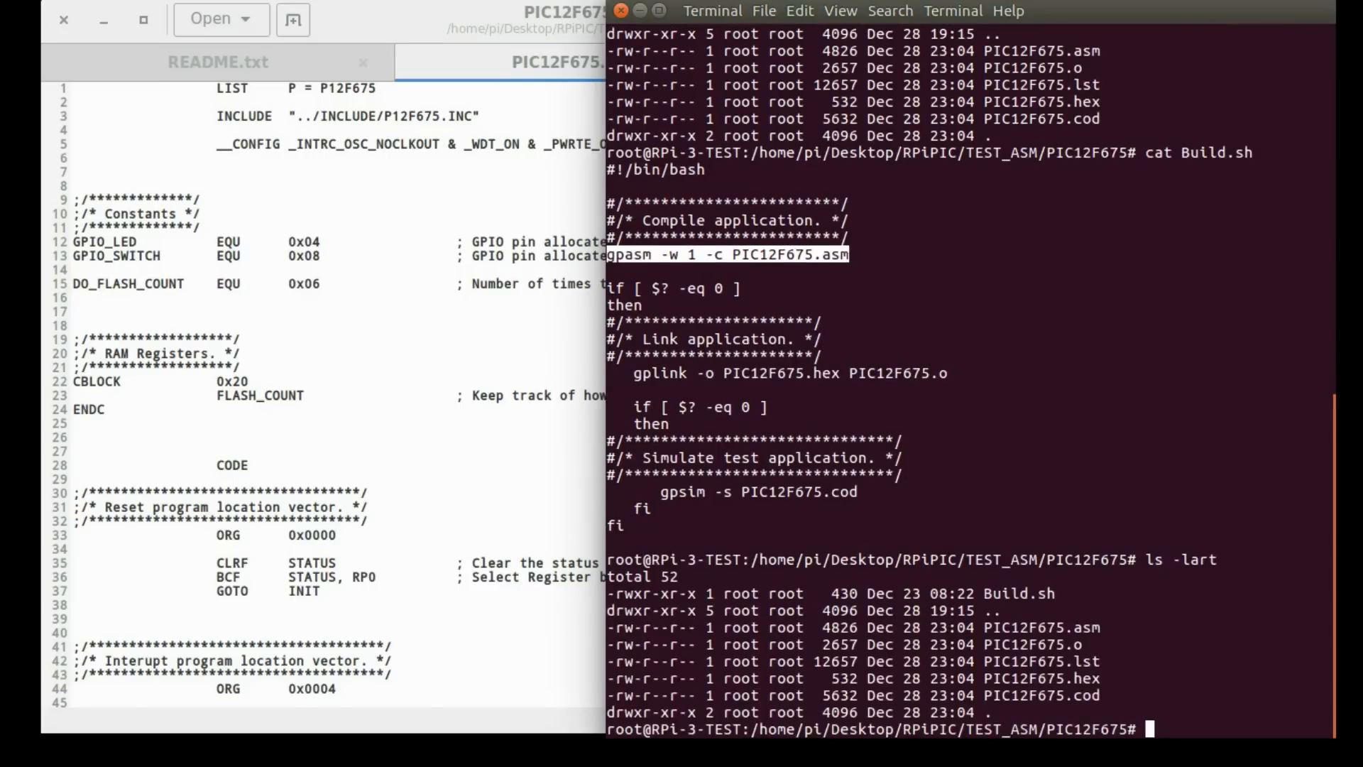
pyautogui.write('rm')
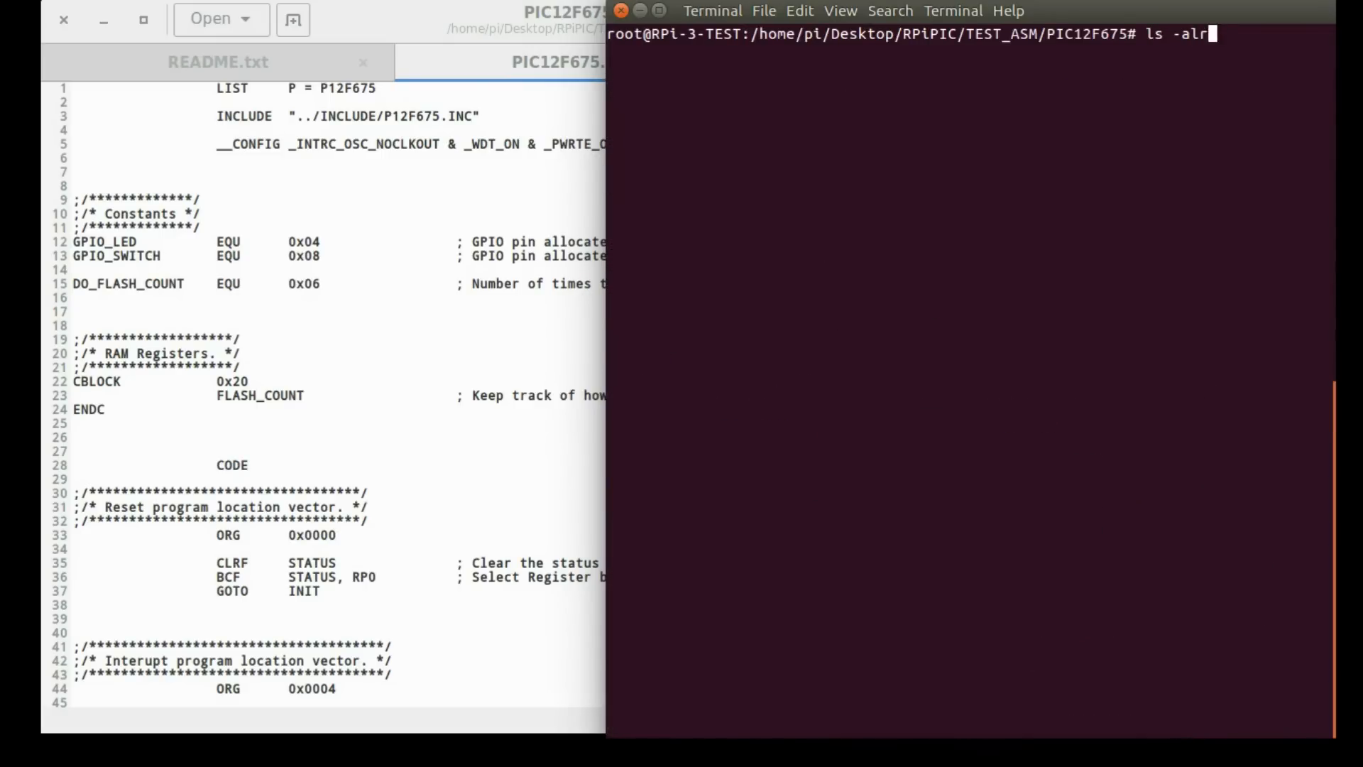
pyautogui.press('Return')
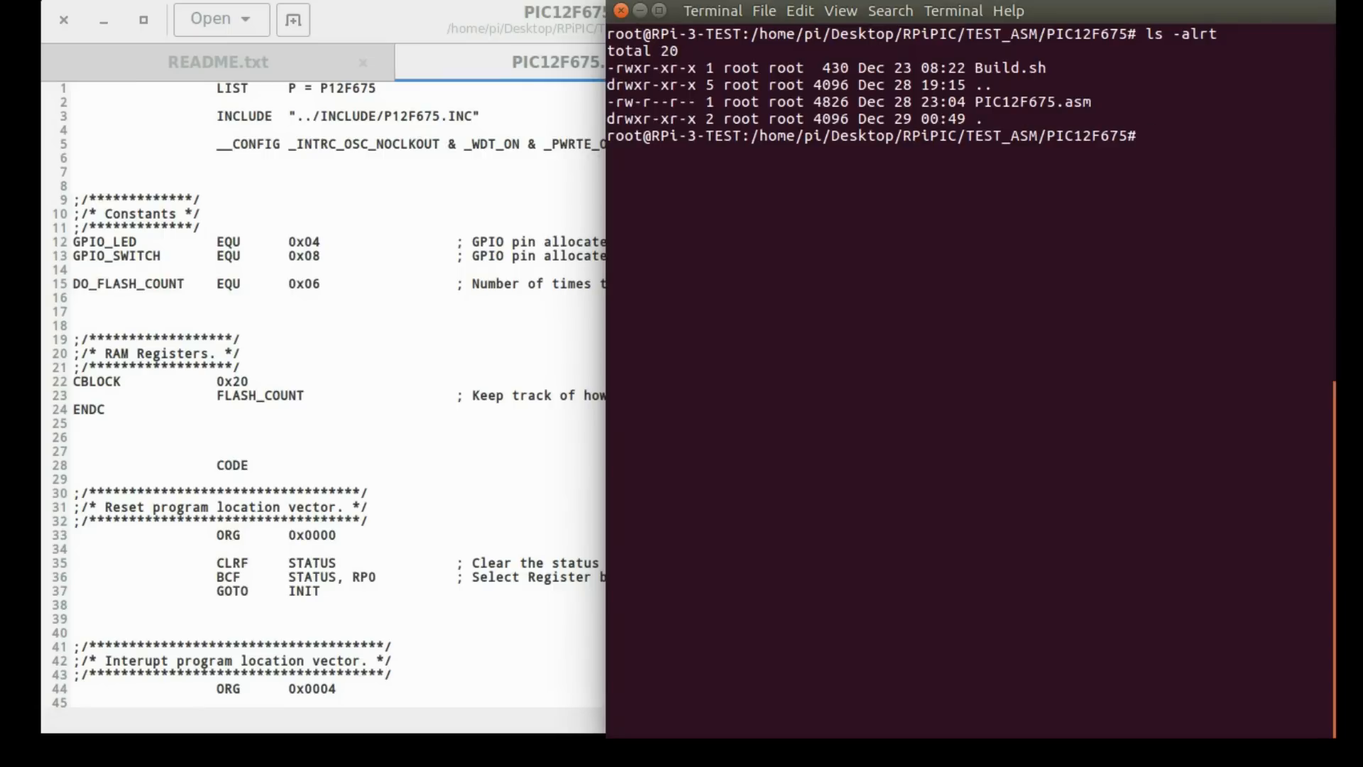
pyautogui.write('PIC12F675.cod')
pyautogui.write('cat Build.sh')
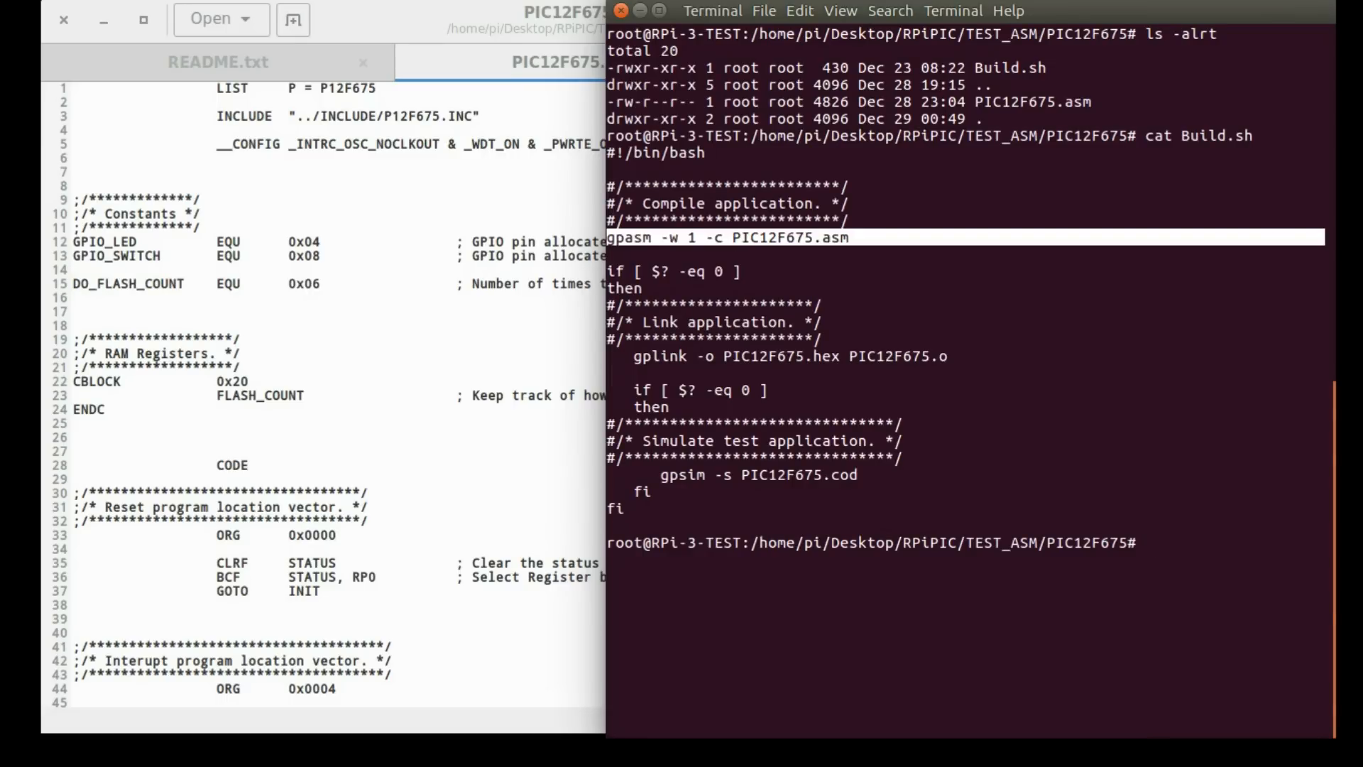
# - Assemble PIC12F675.asm with gpasm -w 1 -c, producing PIC12F675.o and PIC12F675.lst
pyautogui.write('gpasm -w 1 -c PIC12F675.asm')
pyautogui.write('ls -lart')
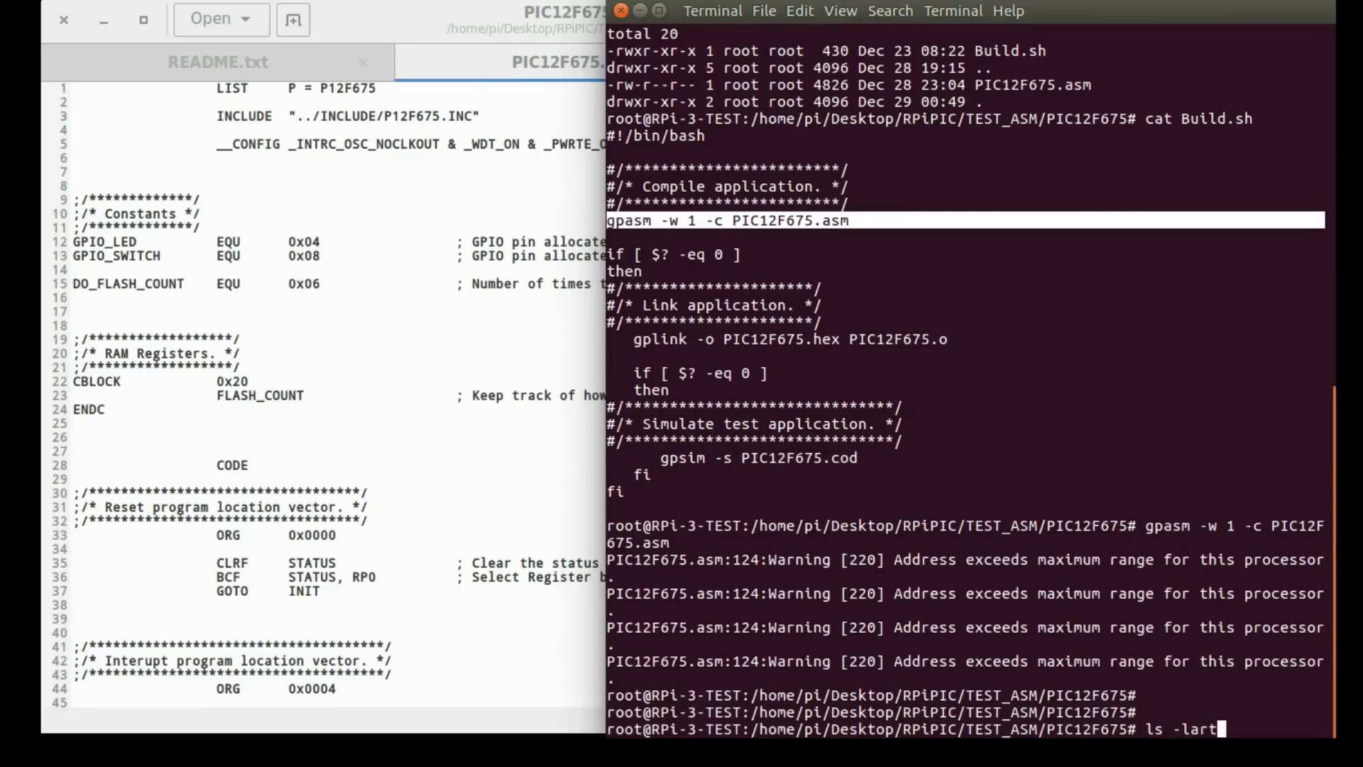
pyautogui.press('Return')
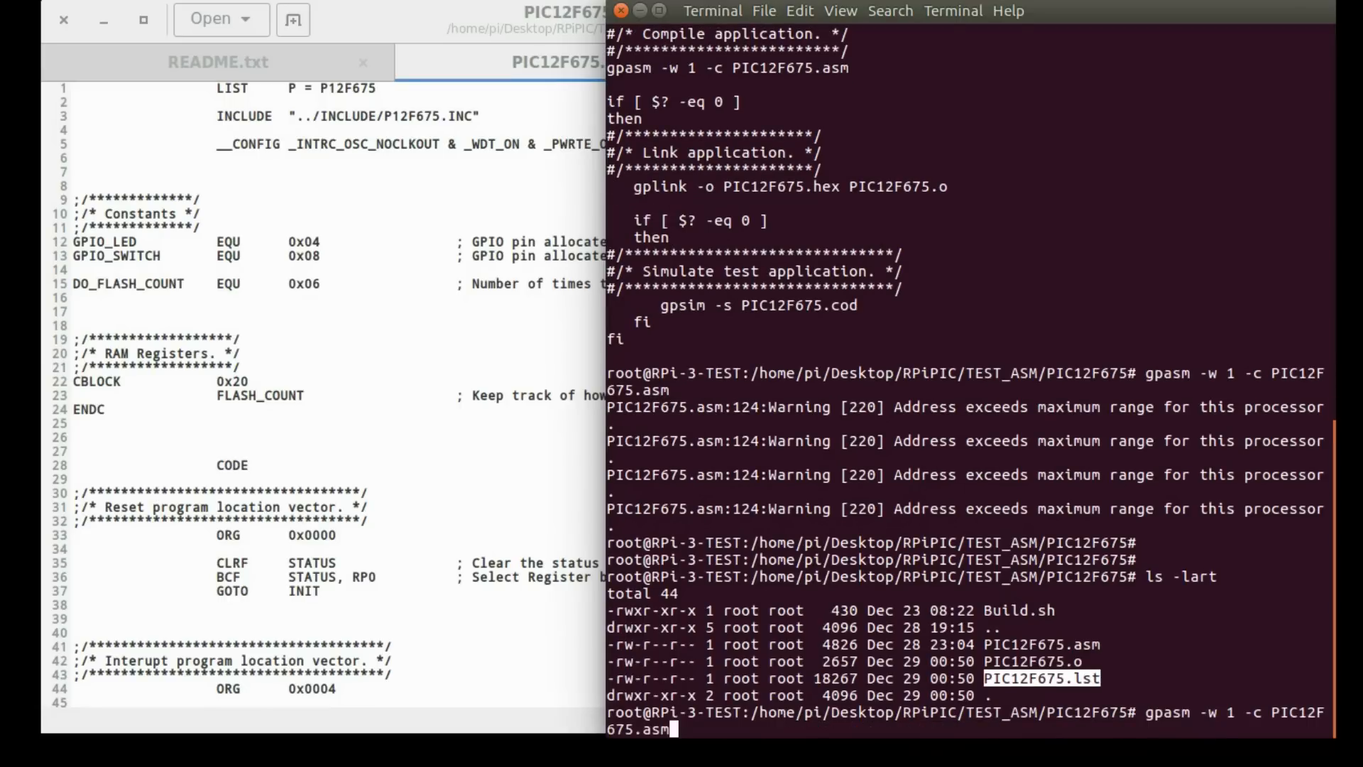
# - Print the Build.sh script again to show the next build step
pyautogui.write('cat Build.sh')
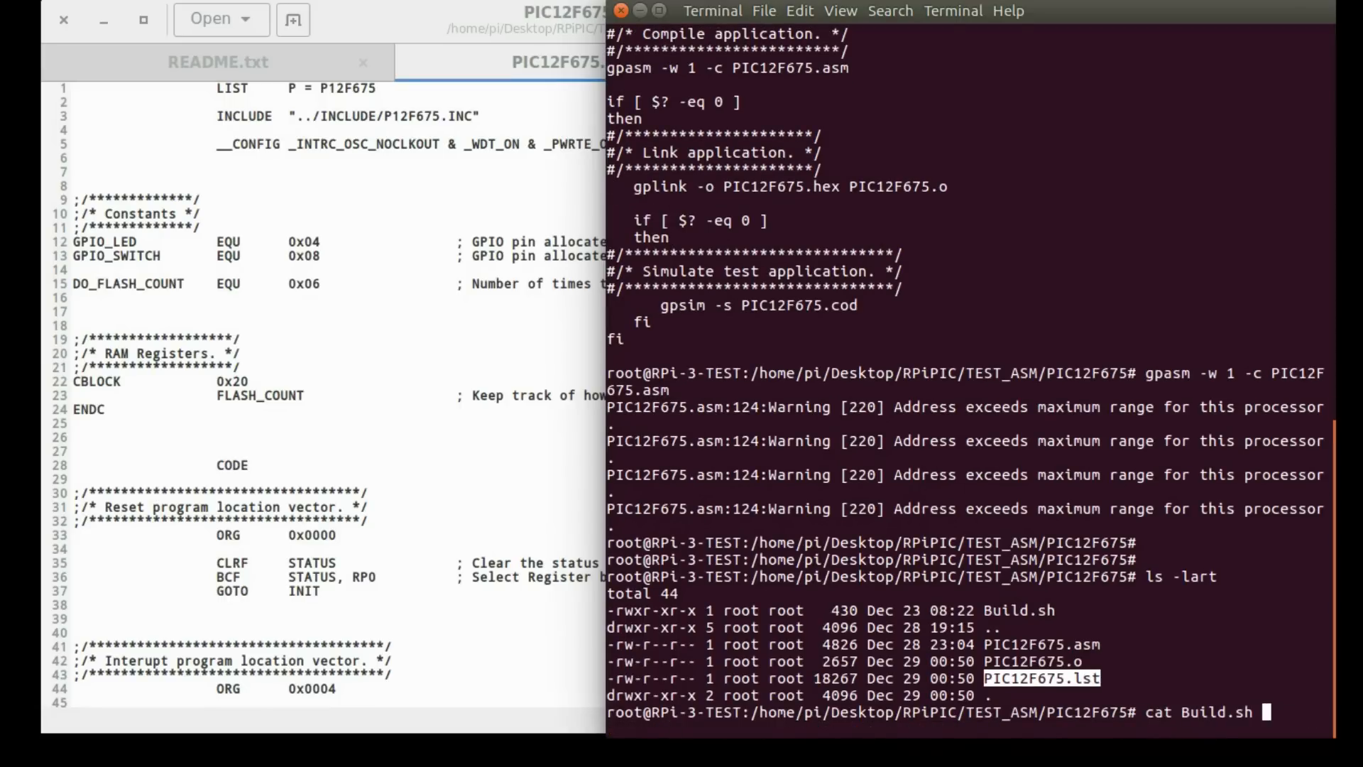
pyautogui.press('Return')
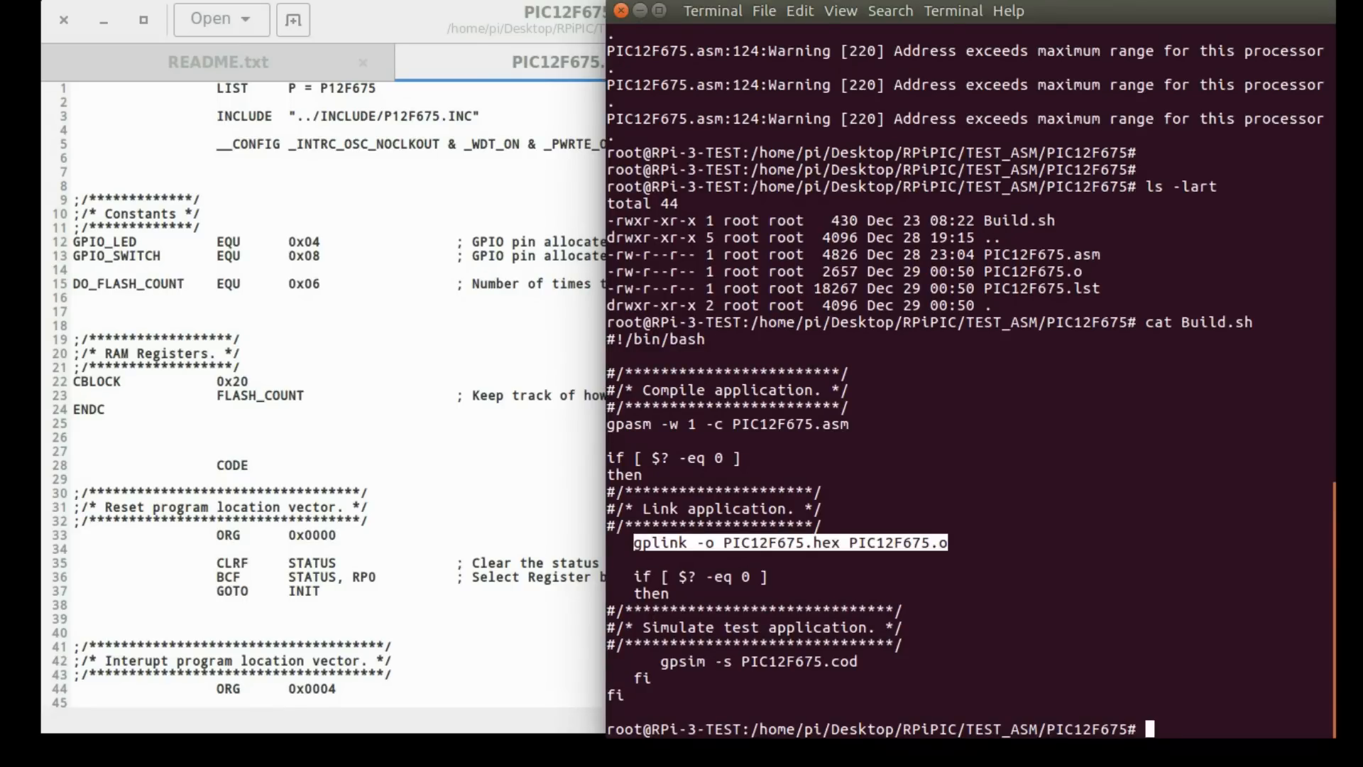
# - Link PIC12F675.o into PIC12F675.hex with gplink
pyautogui.write('gplink -o PIC12F675.hex PIC12F675.o')
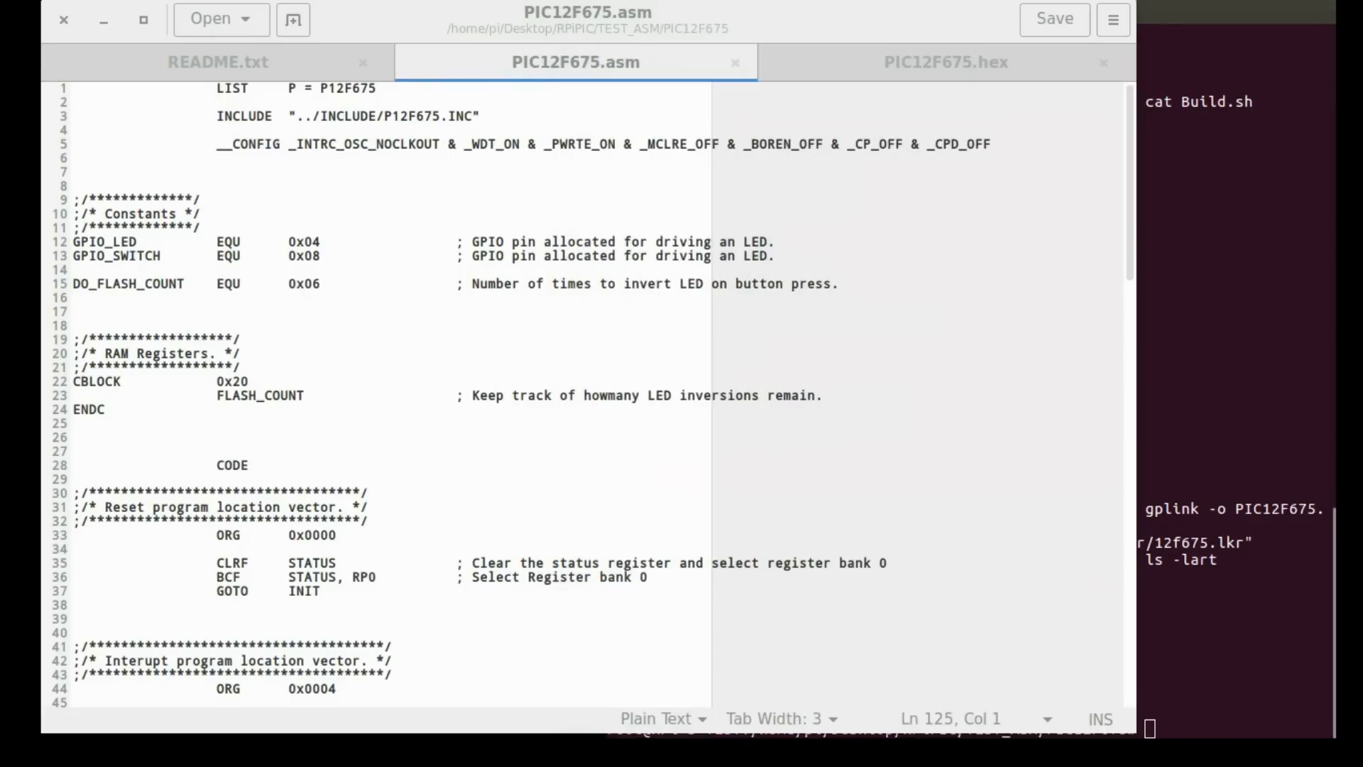
# - Switch to PIC12F675.hex in gedit and reload its changed records from disk
pyautogui.click(946, 63)
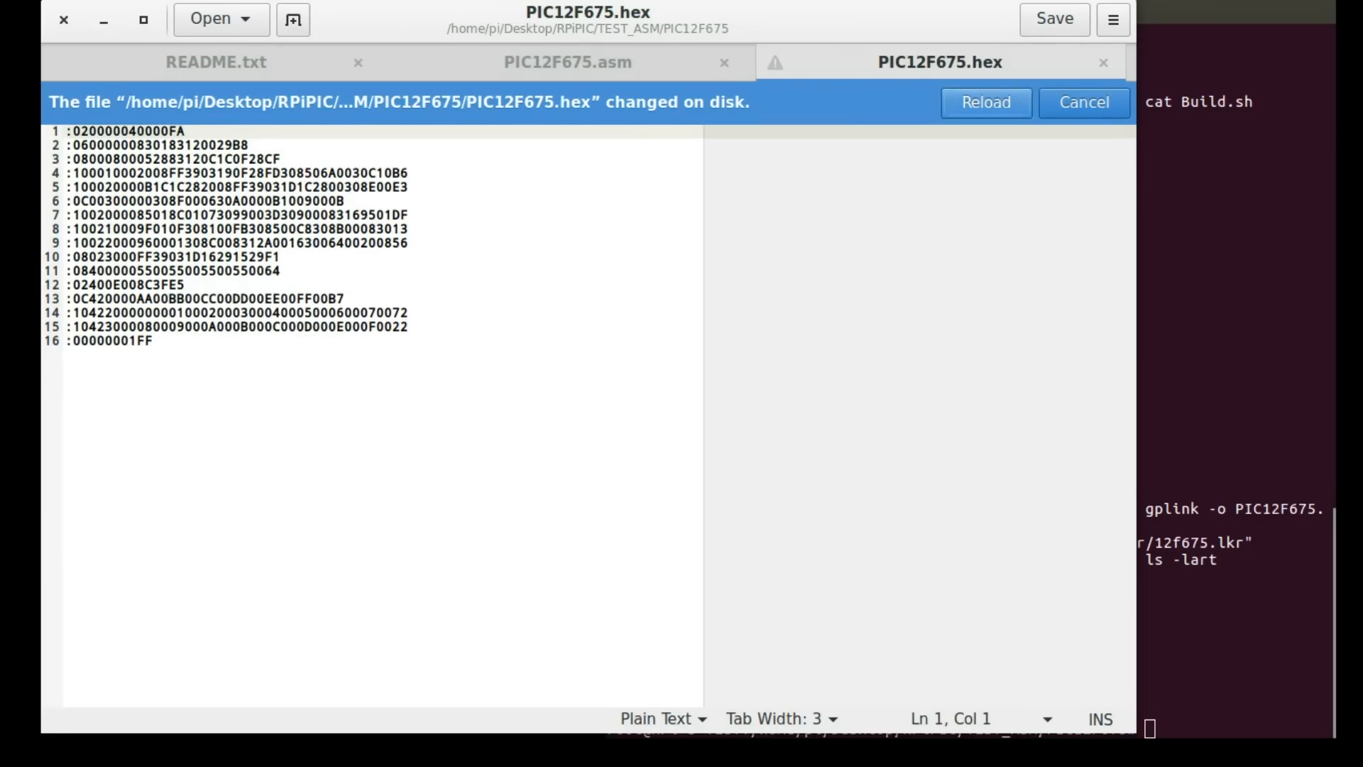
pyautogui.click(985, 102)
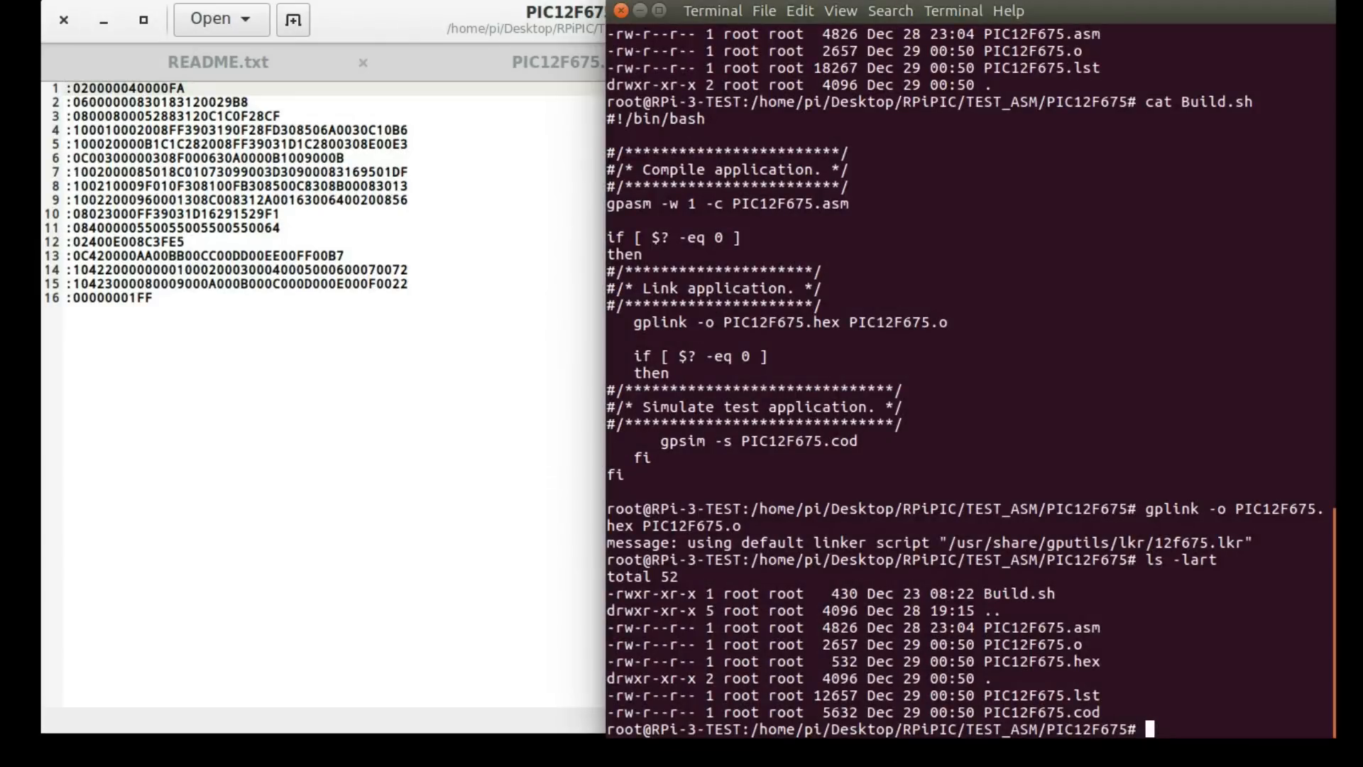
# - Start gpsim on PIC12F675.cod so the simulator control window opens
pyautogui.write('cat Build.sh')
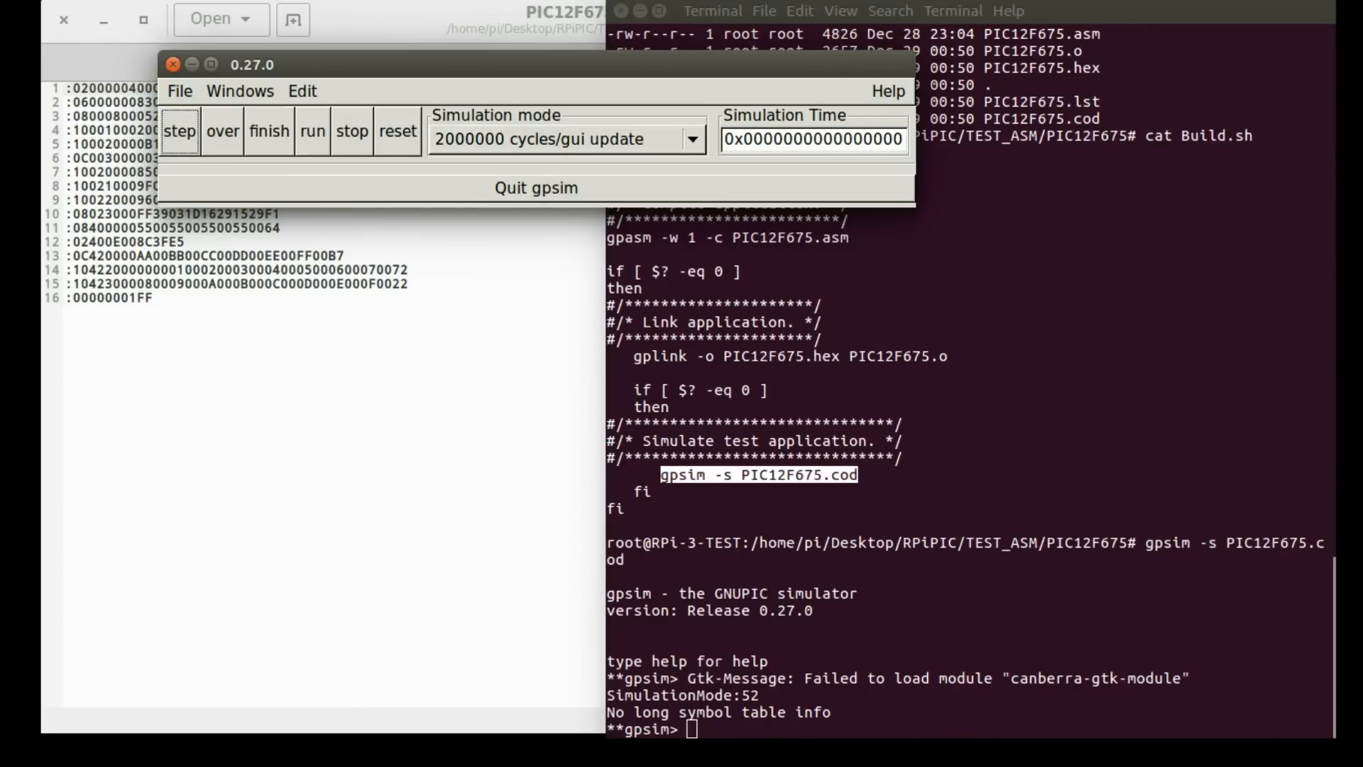
# - Step four instructions to reach MOVLW 0x07, then bring up the Windows menu
pyautogui.click(179, 132)
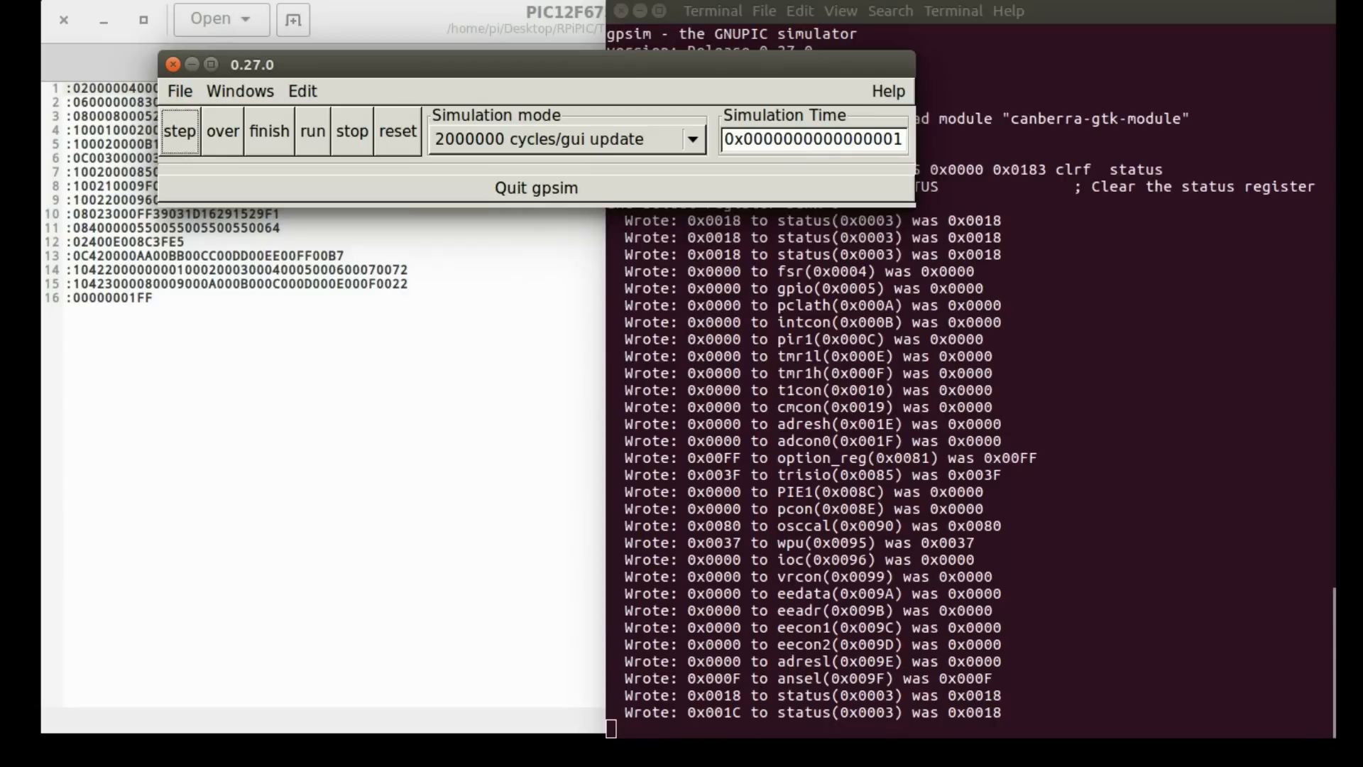
pyautogui.click(179, 131)
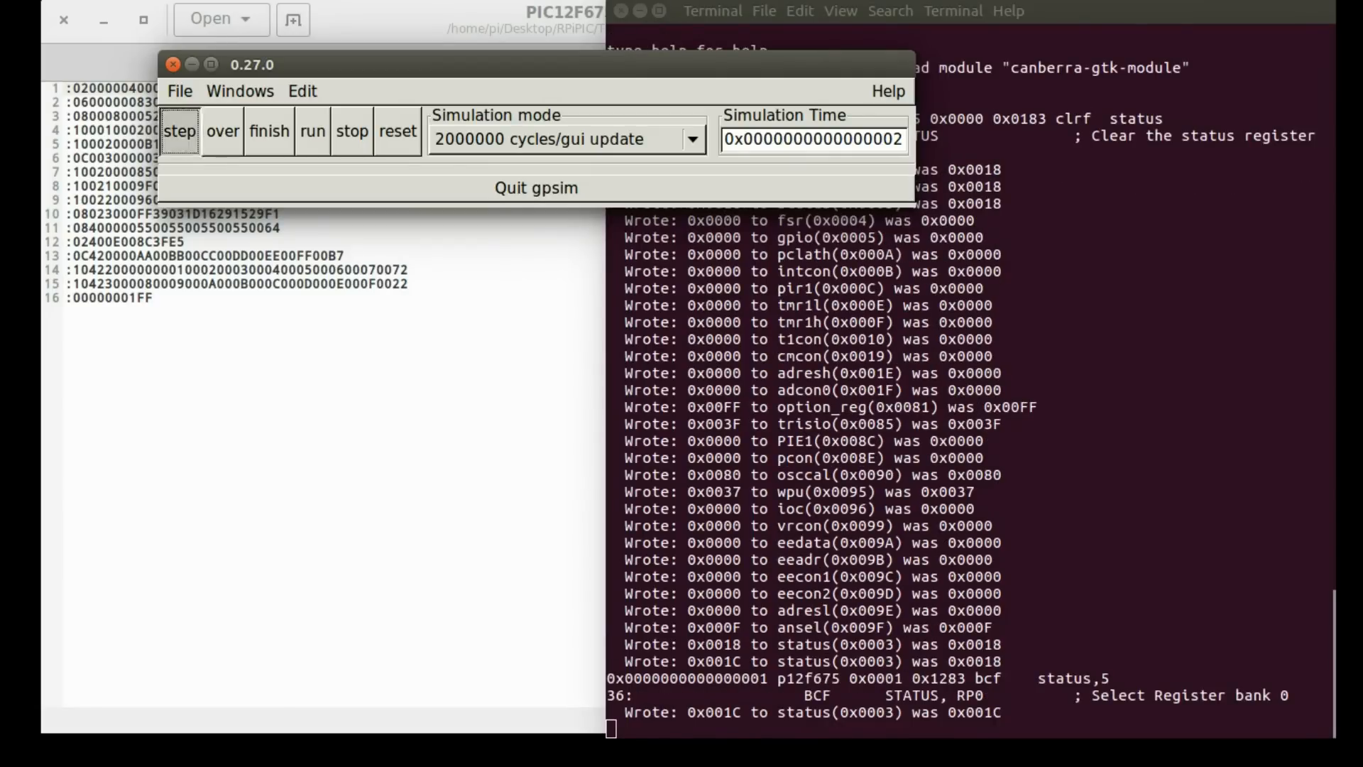
pyautogui.click(179, 131)
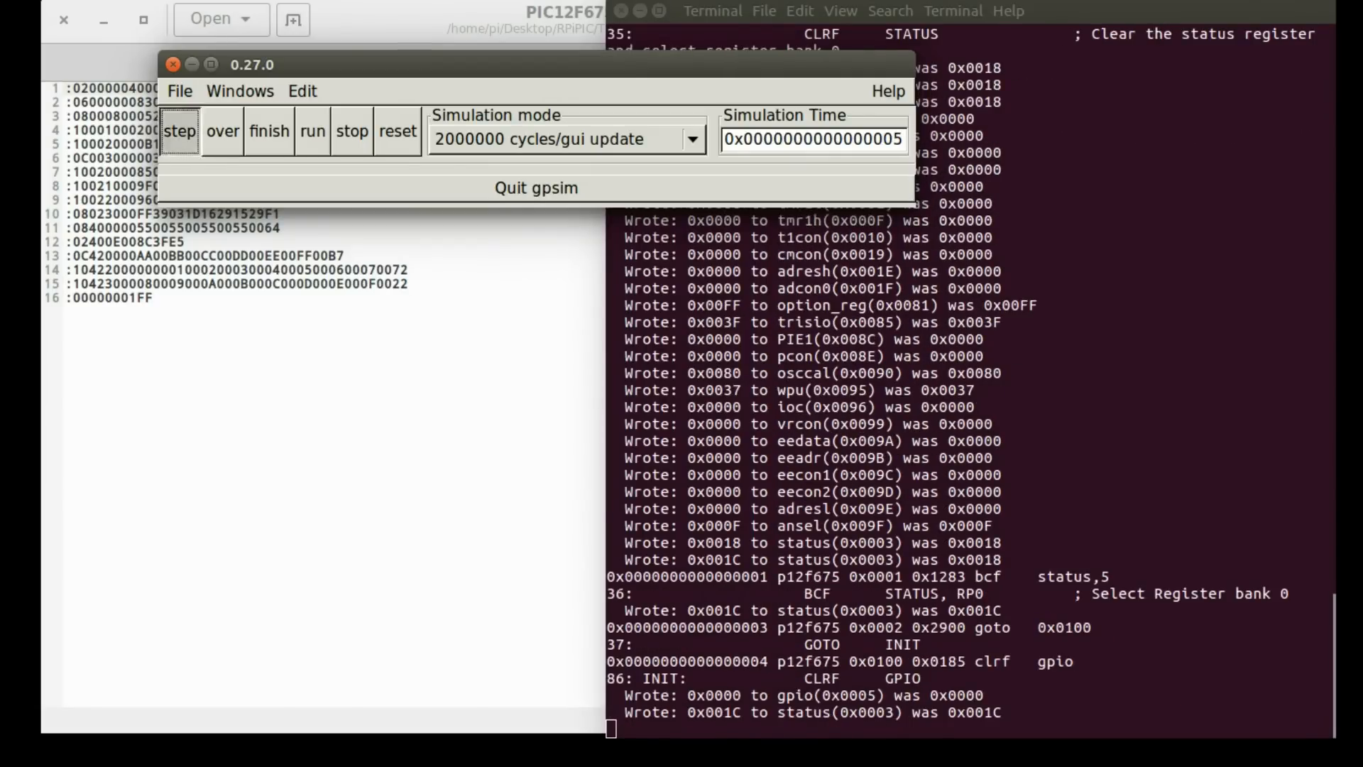
pyautogui.click(179, 132)
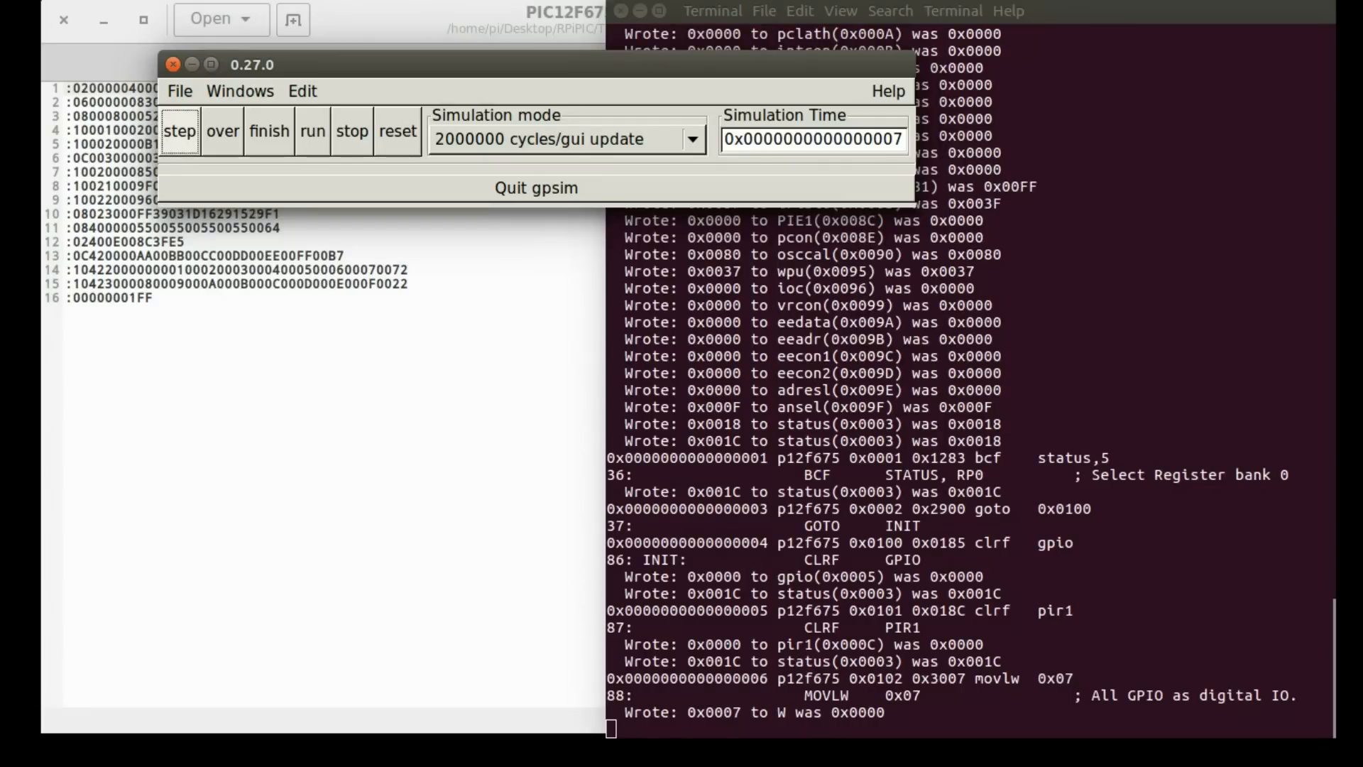
pyautogui.click(239, 91)
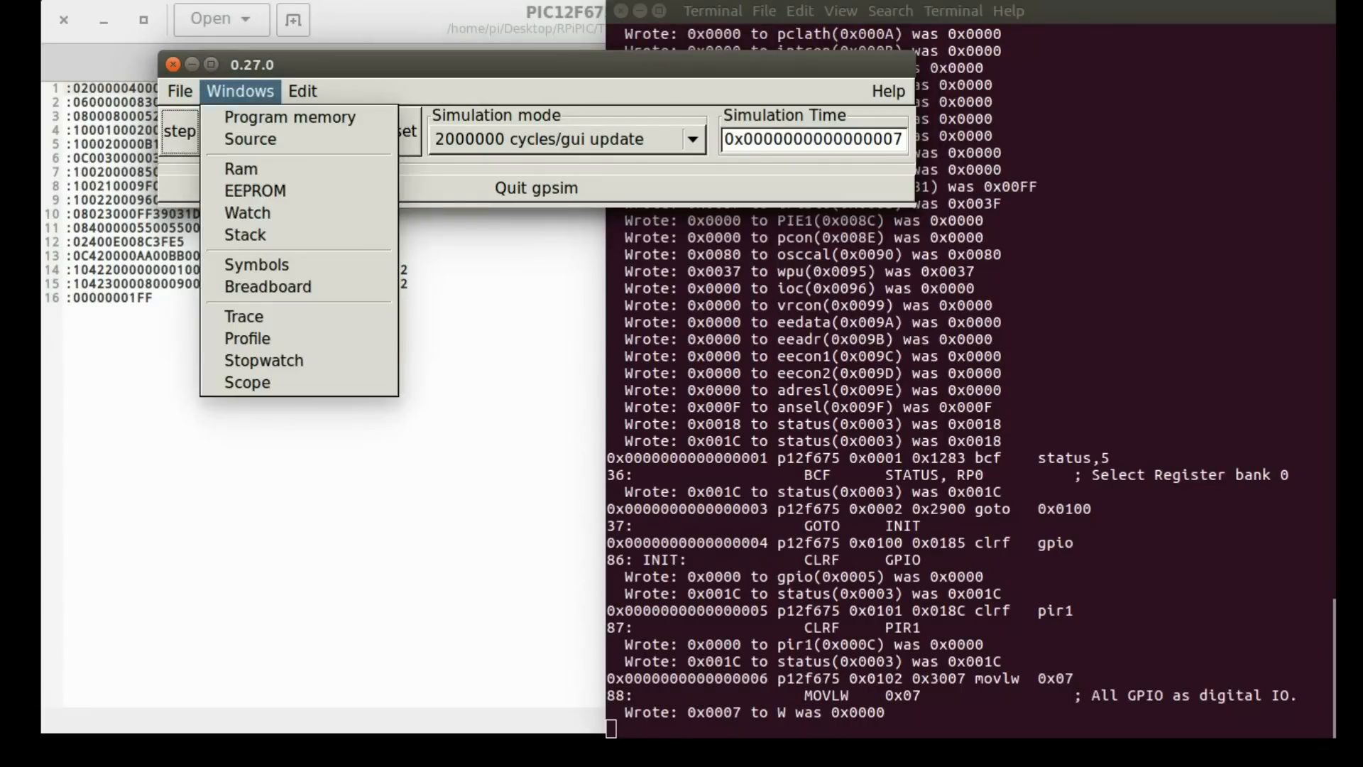
pyautogui.moveTo(247, 213)
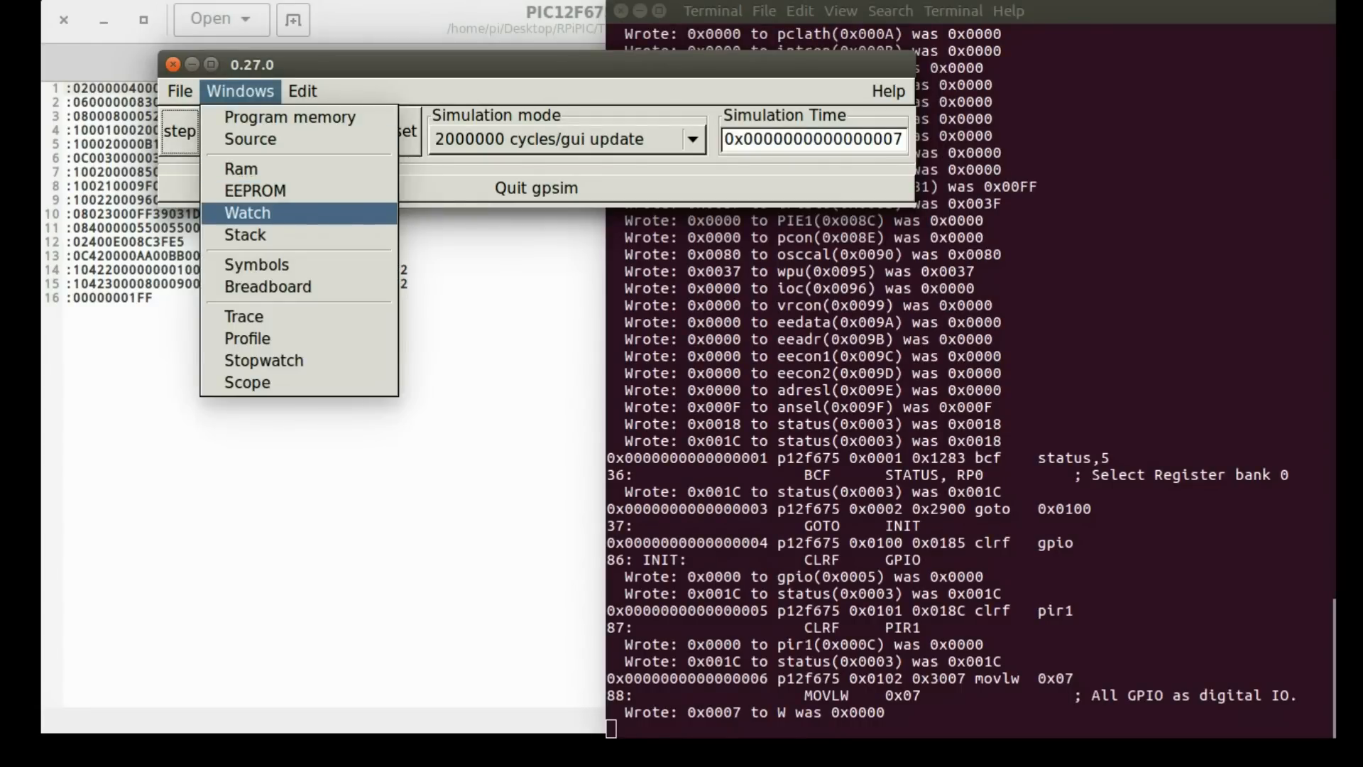
pyautogui.moveTo(267, 287)
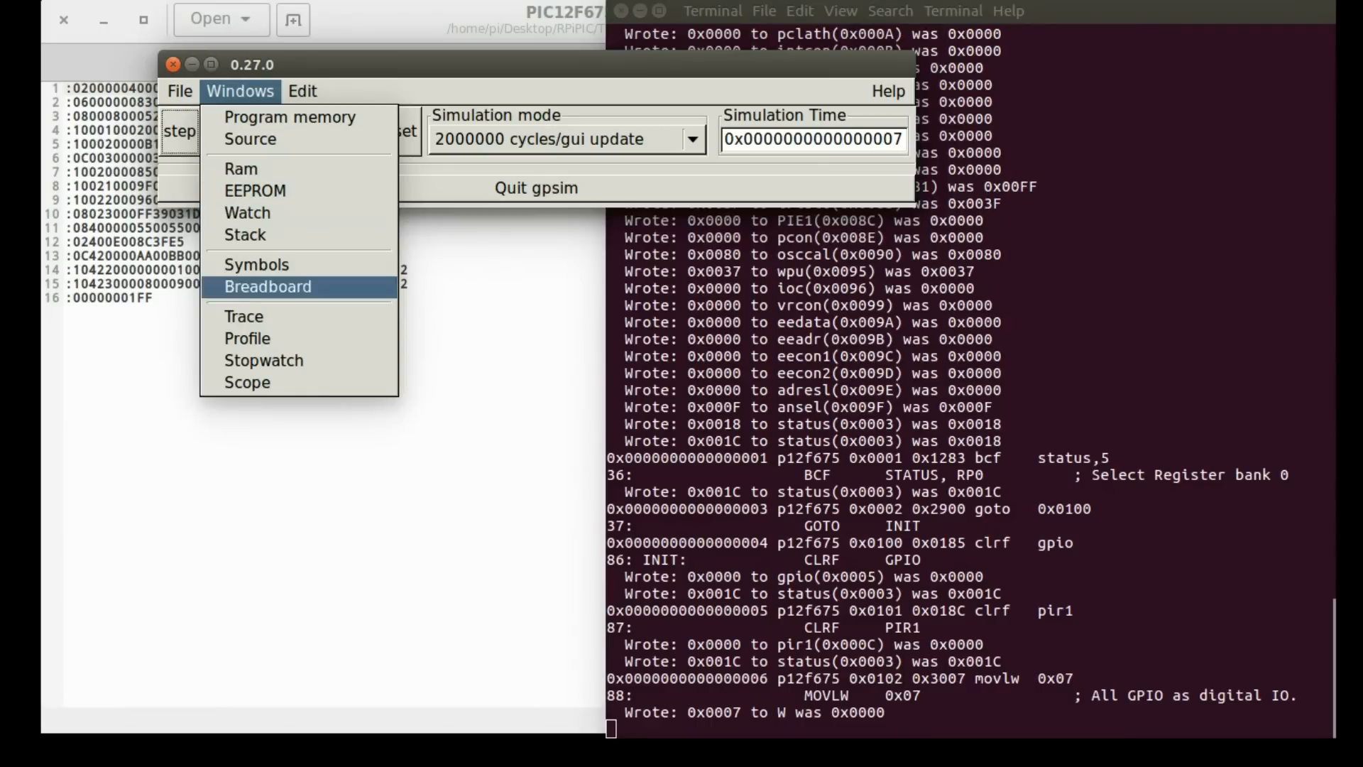
pyautogui.moveTo(245, 315)
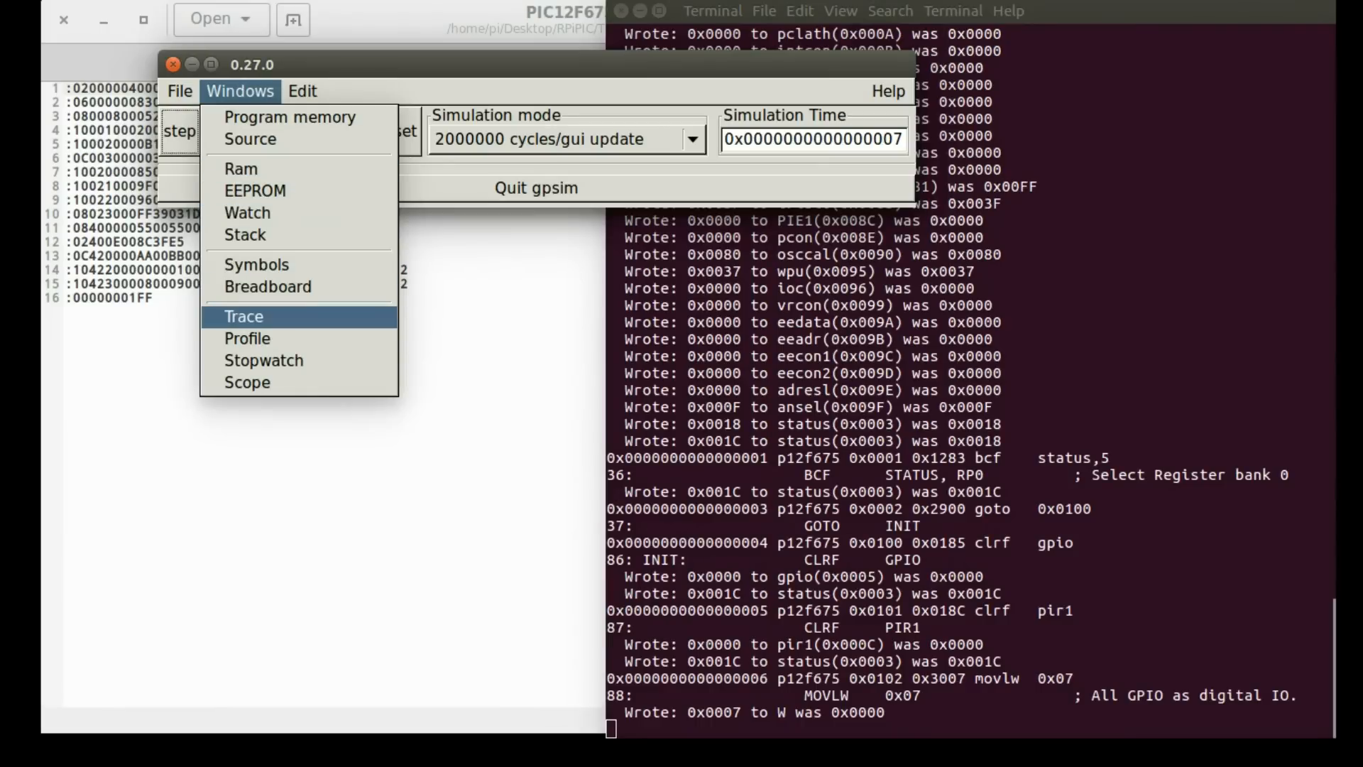